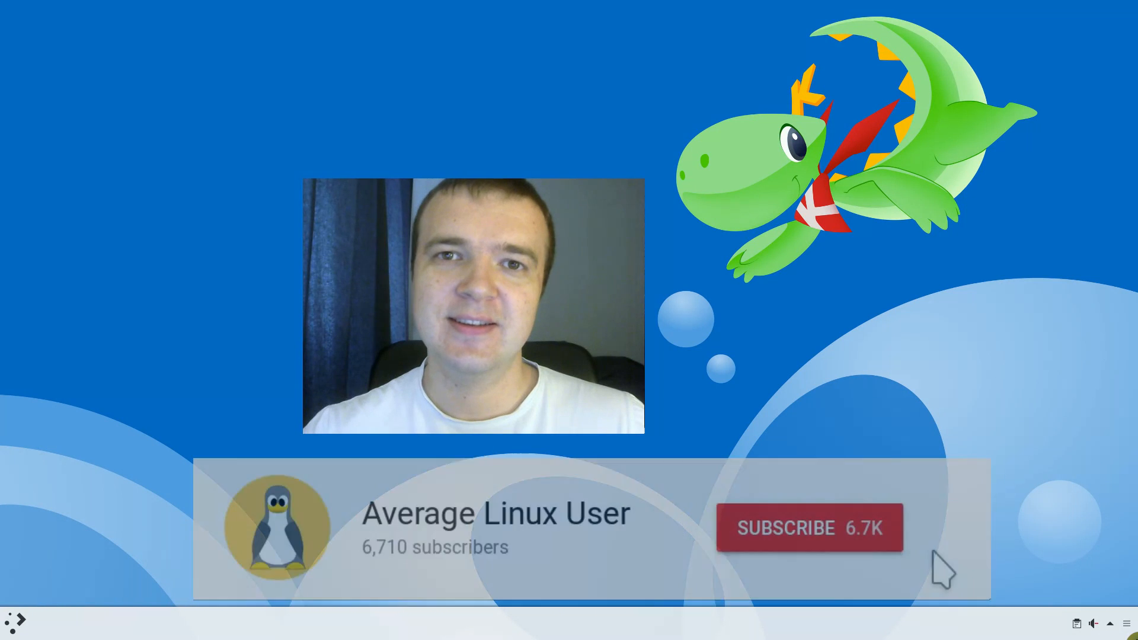
Step: Launch the File Manager (Dolphin) from the application launcher
click(809, 528)
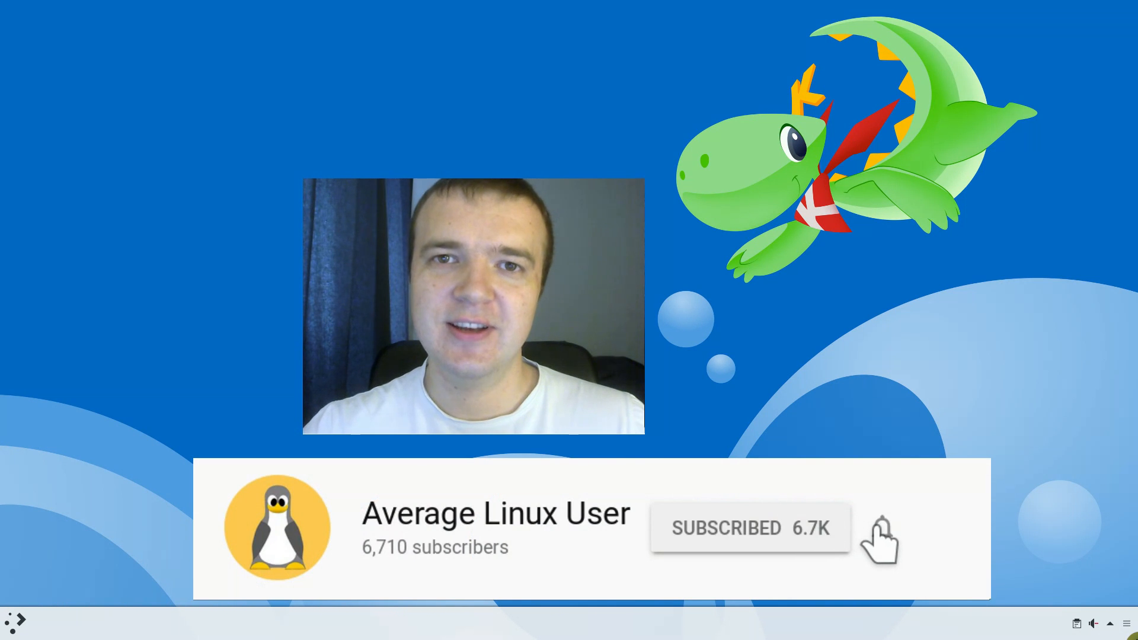
click(883, 528)
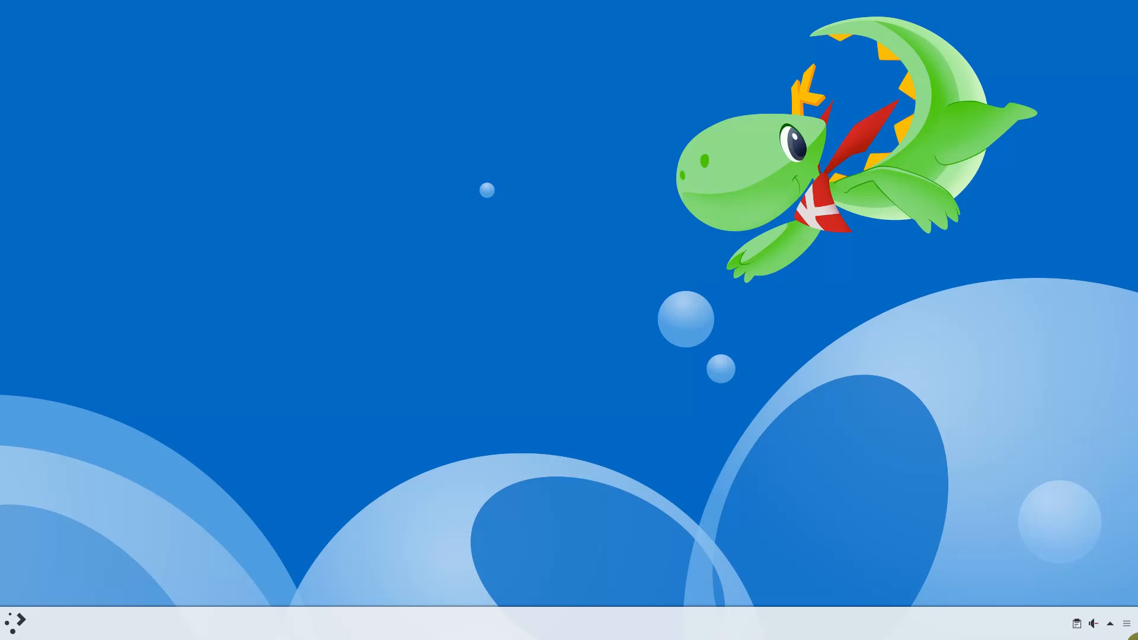
click(14, 622)
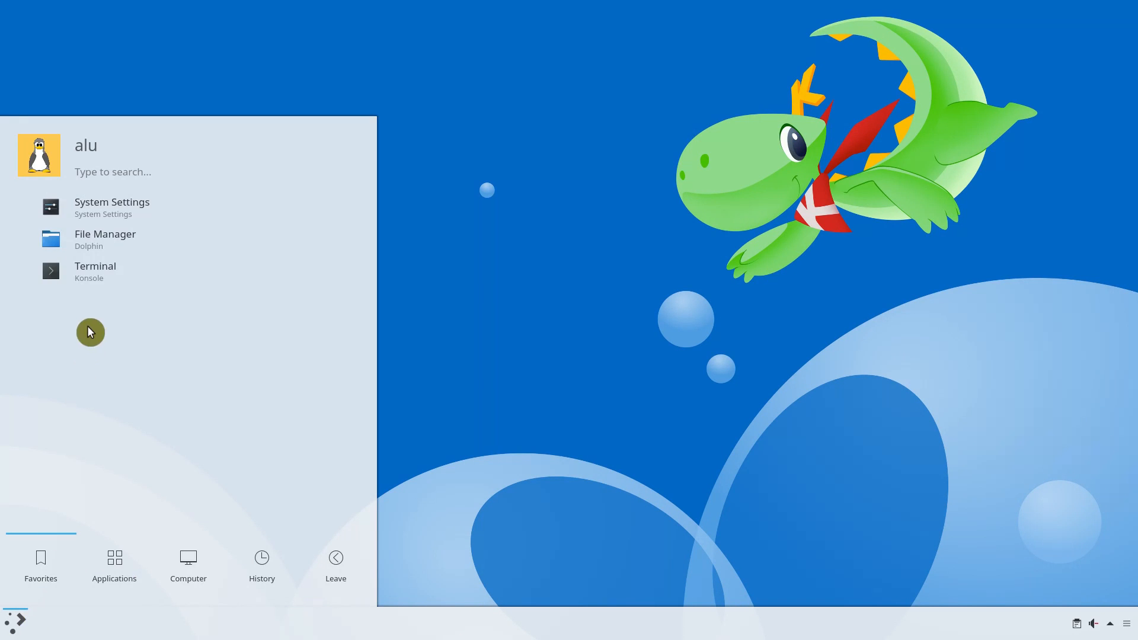
click(104, 239)
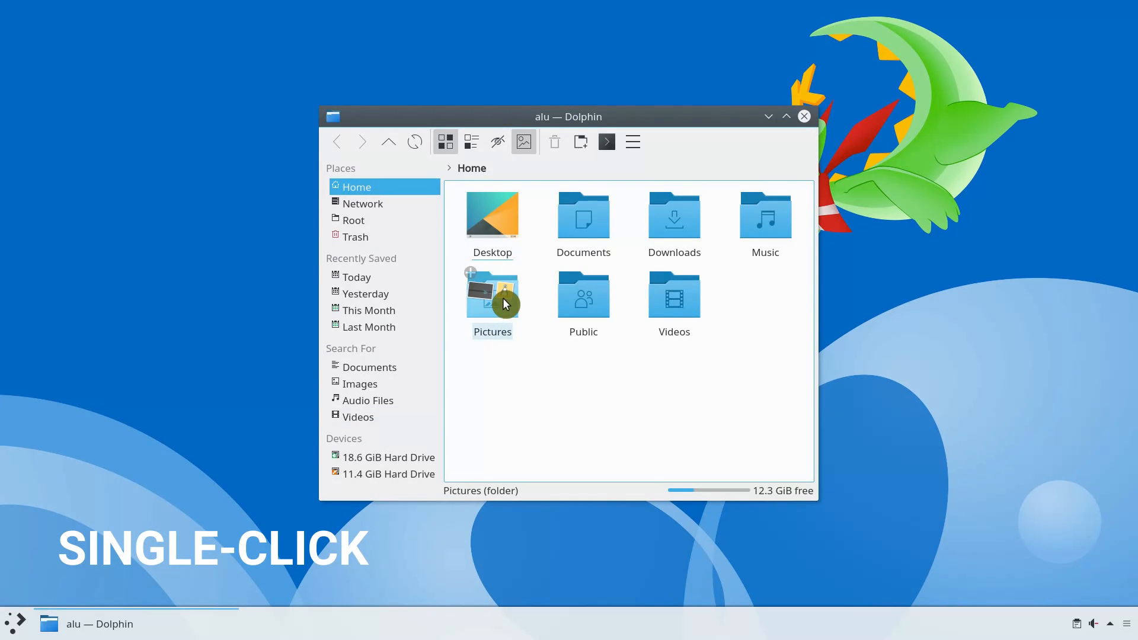
Step: Open the Pictures folder and view tux_avatar.png, then close the image viewer
click(492, 294)
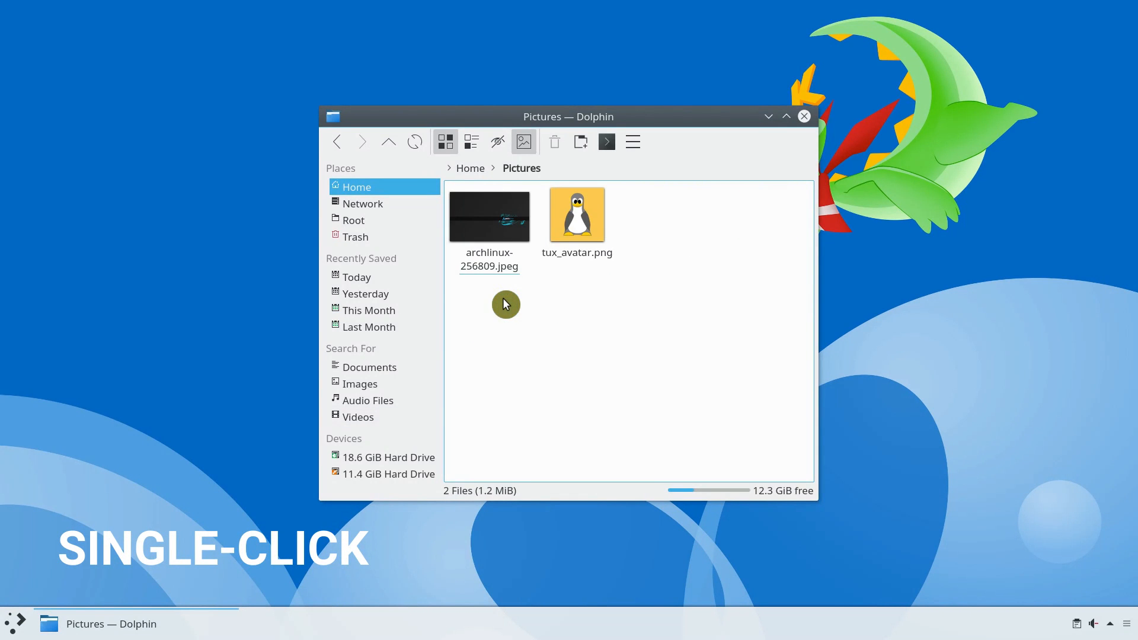
click(576, 214)
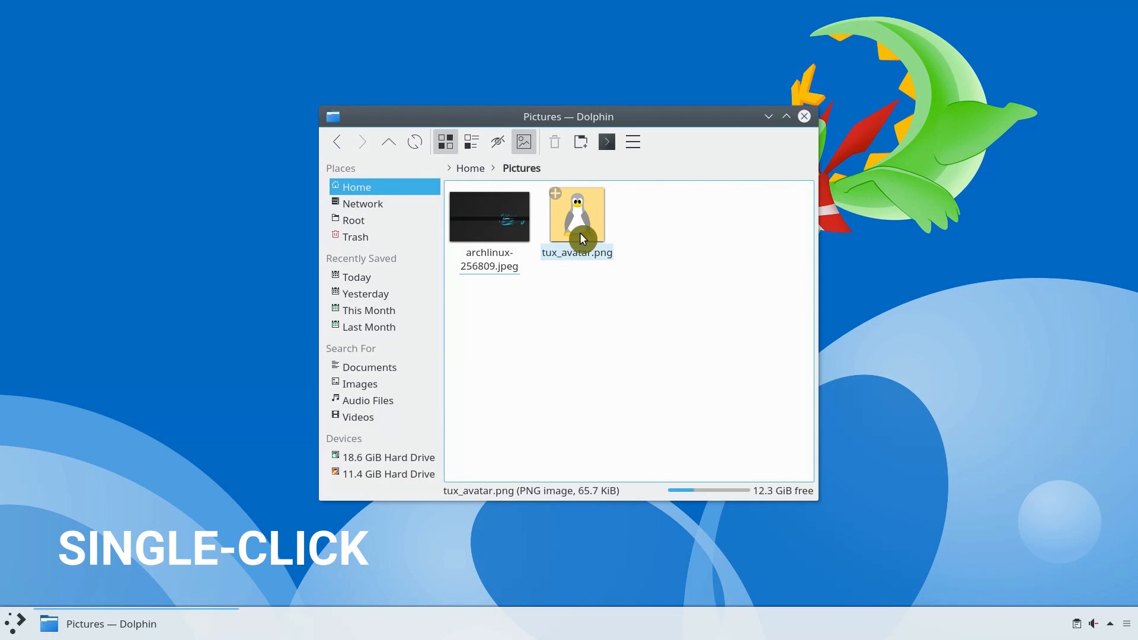
click(577, 217)
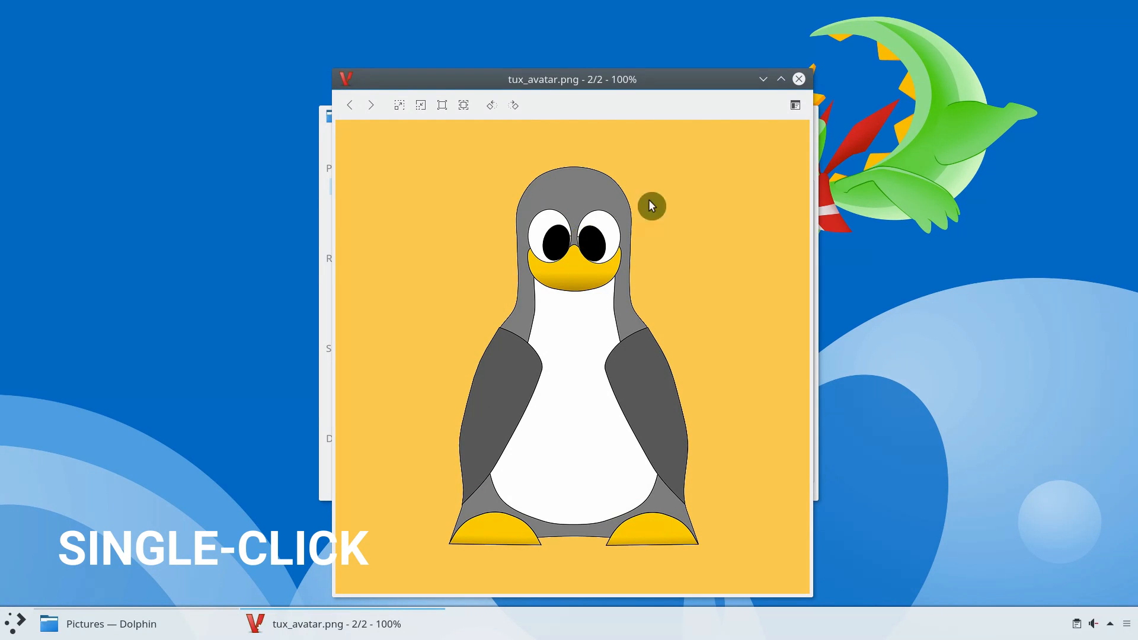
mouse_move(798, 78)
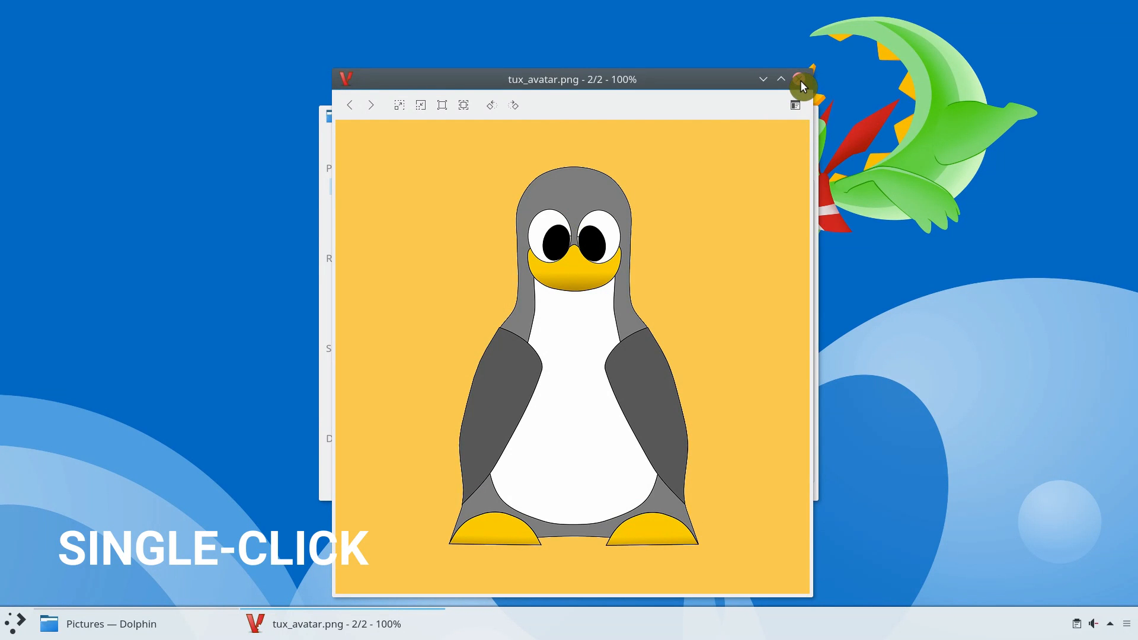
click(801, 79)
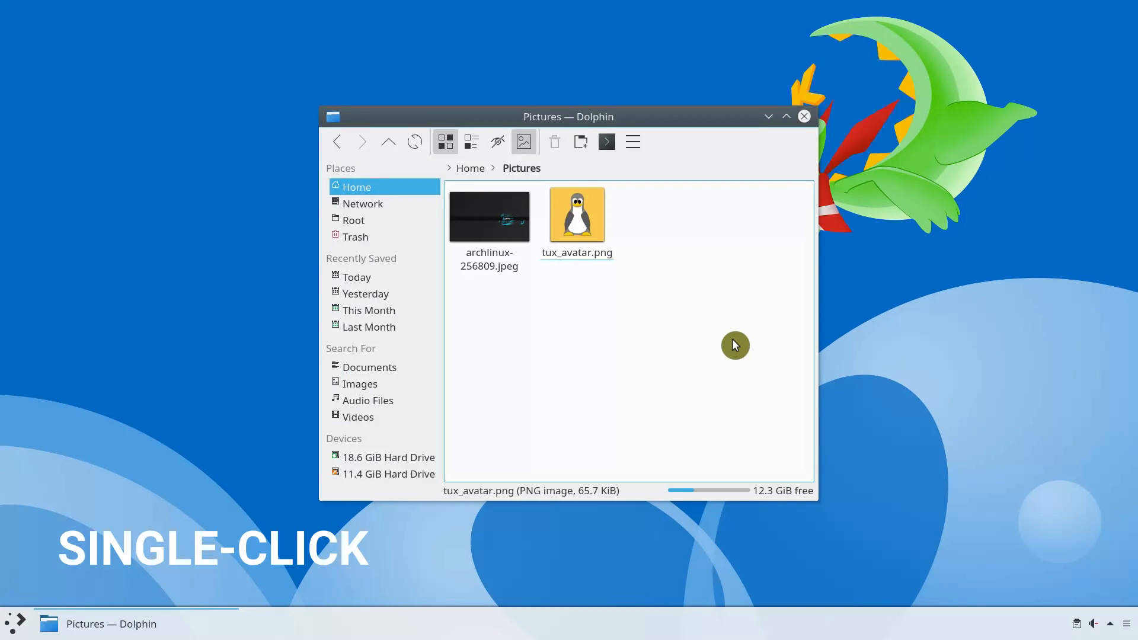
click(729, 346)
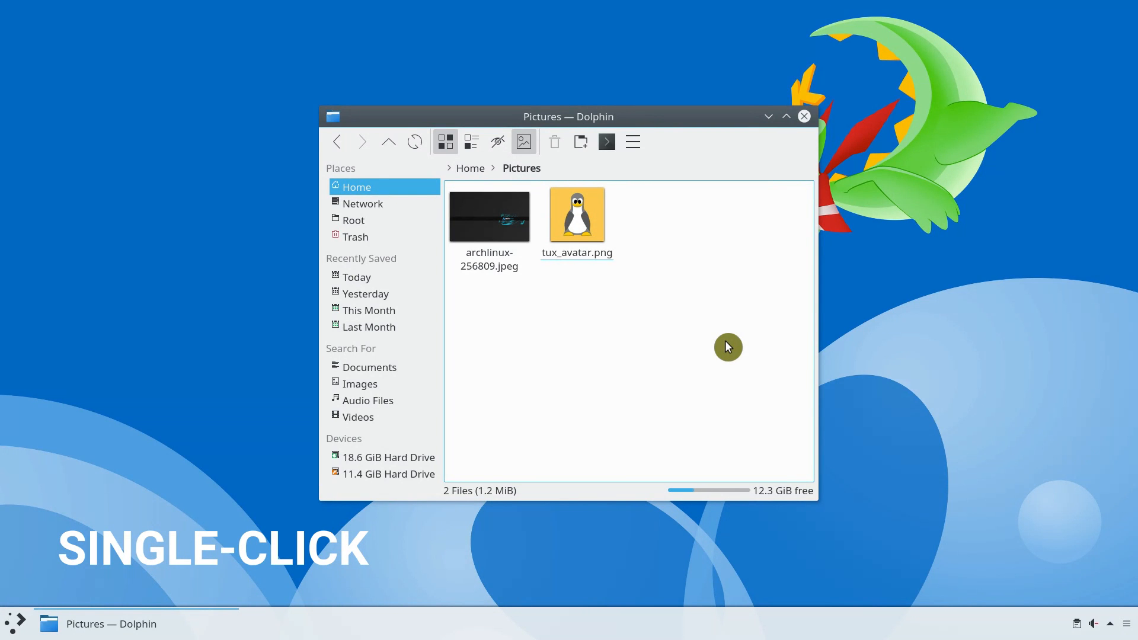
click(576, 213)
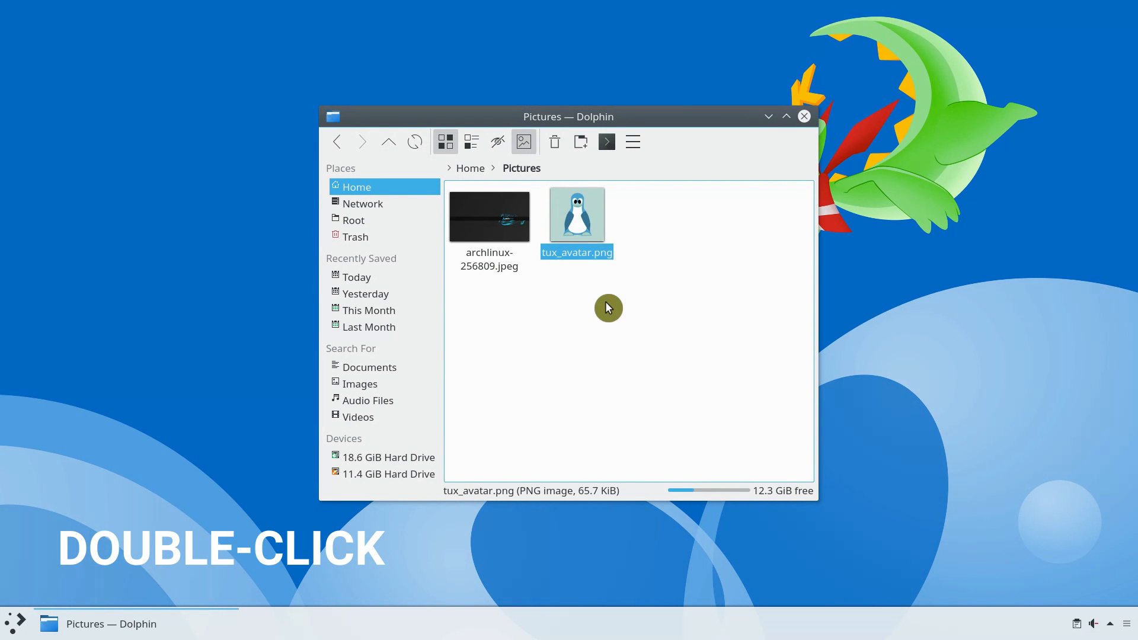
double_click(576, 213)
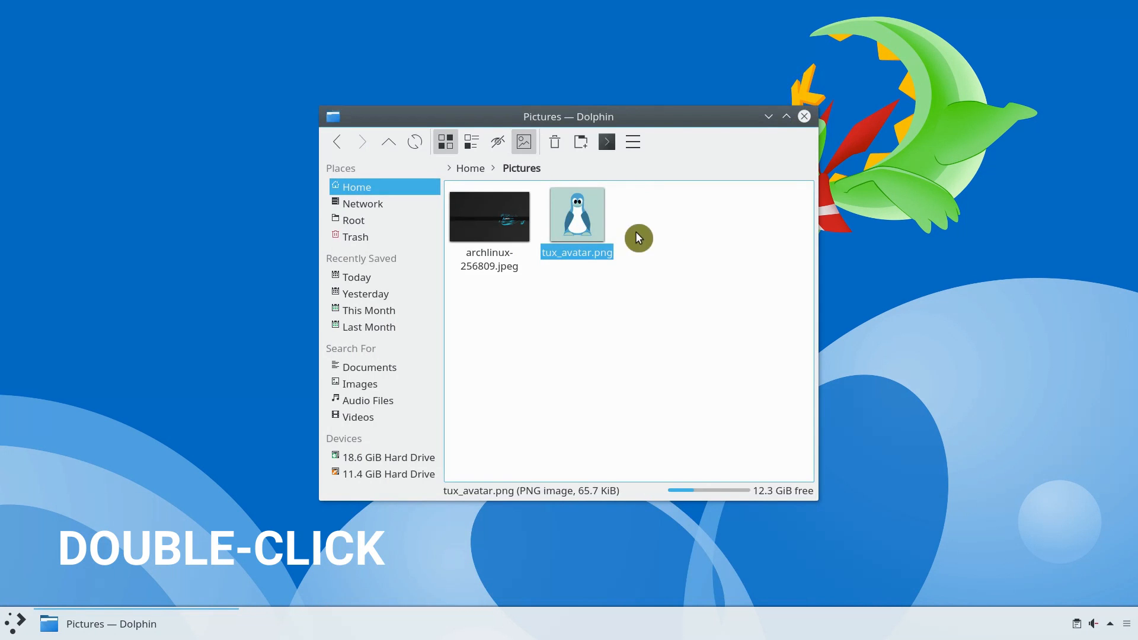
right_click(576, 213)
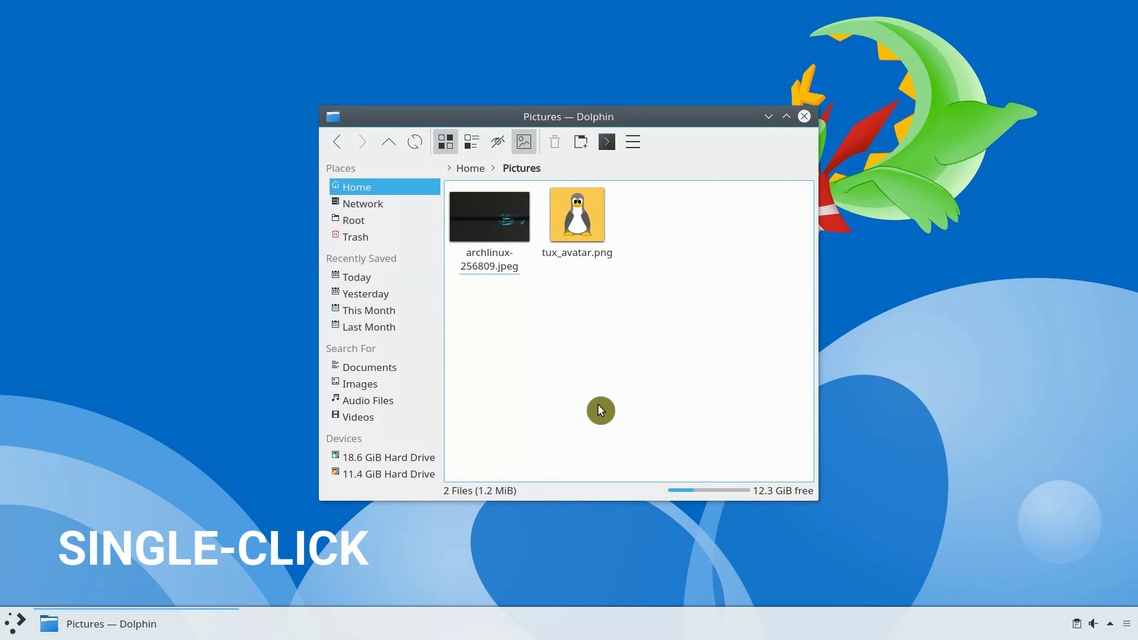
click(576, 214)
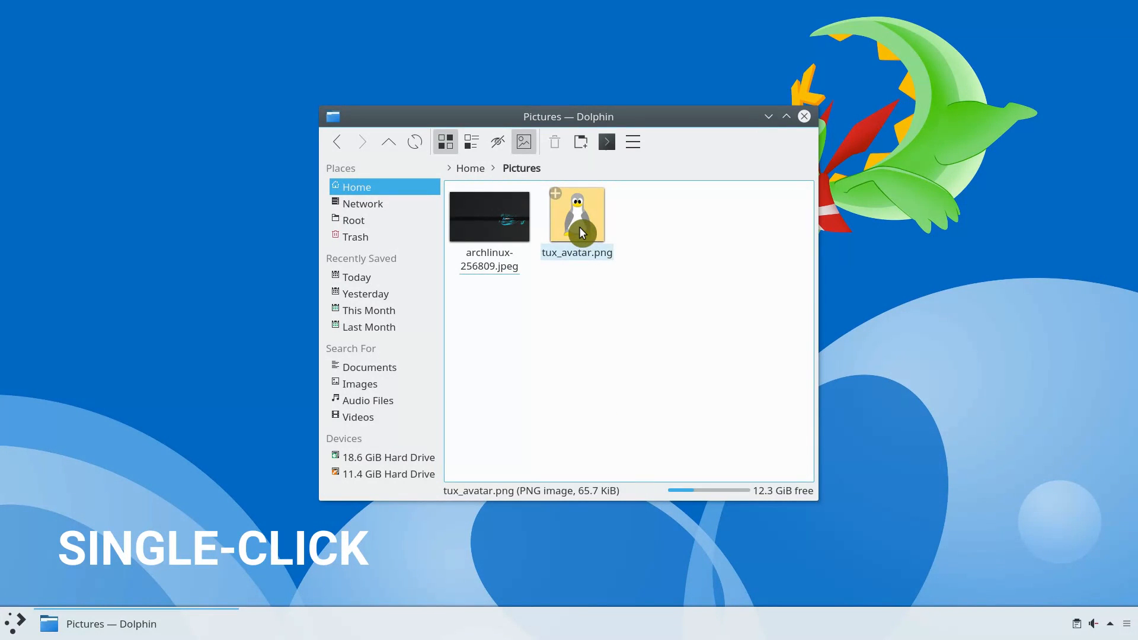
click(577, 216)
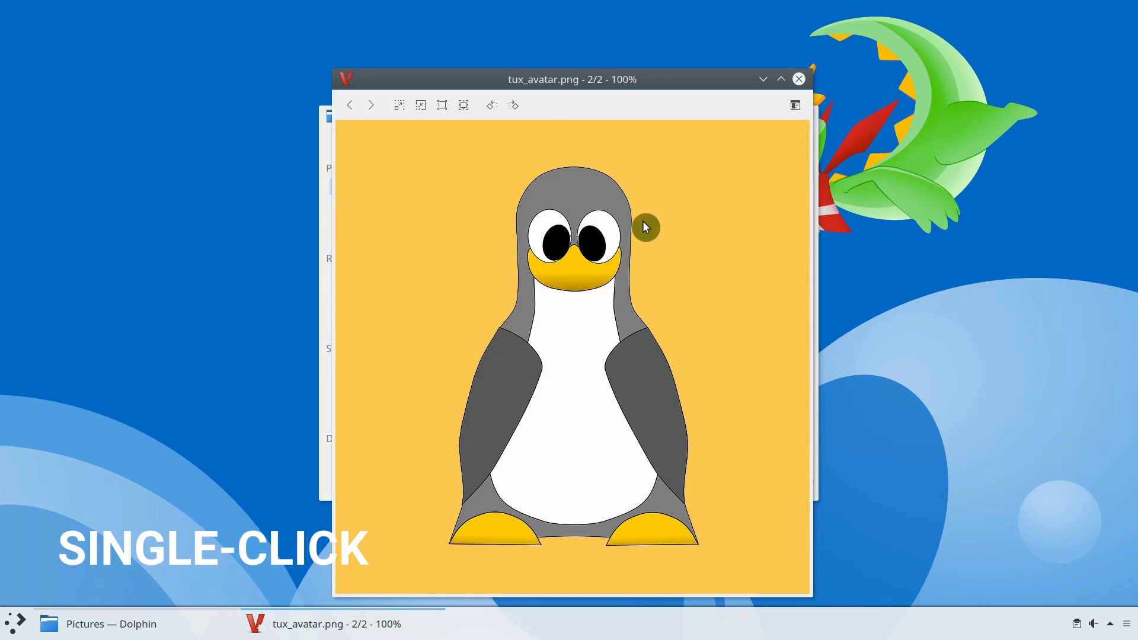
click(798, 78)
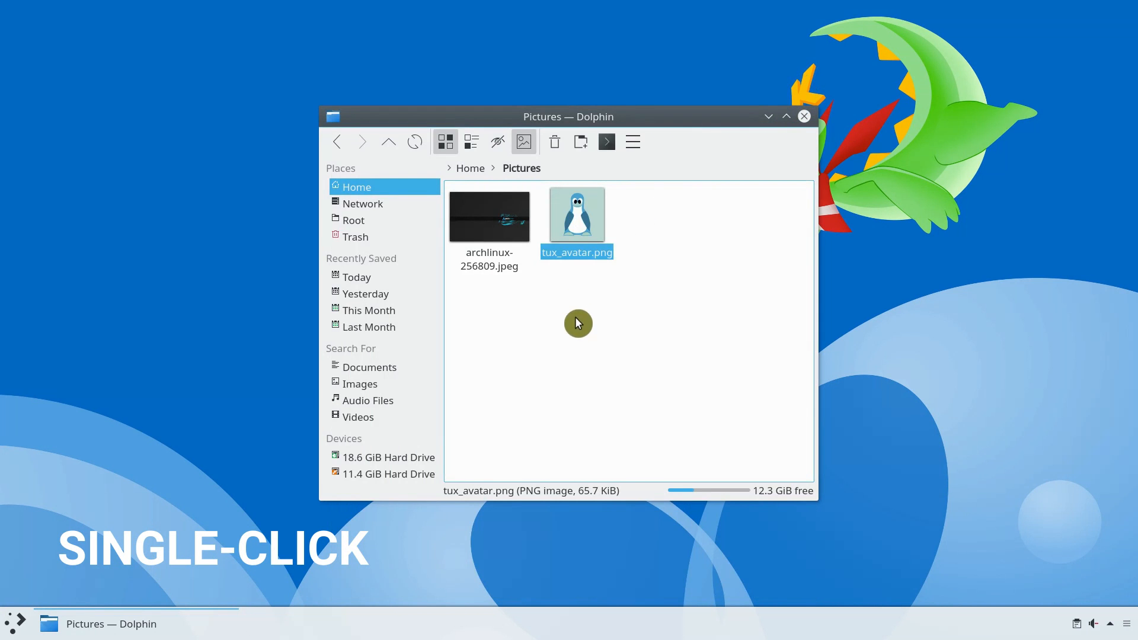
right_click(576, 214)
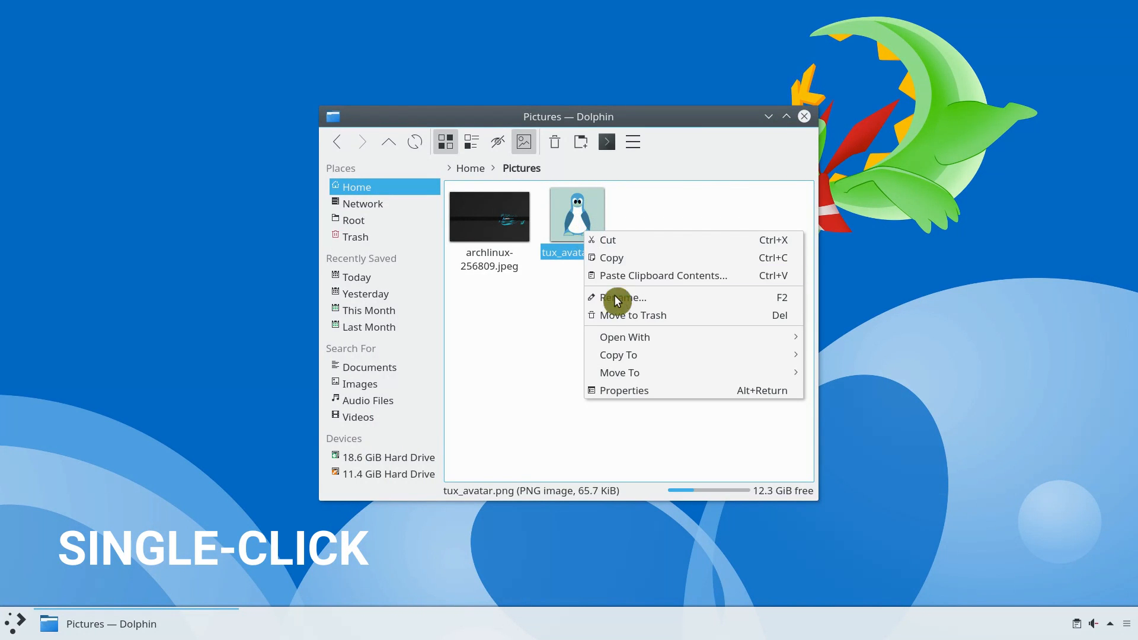
mouse_move(695, 317)
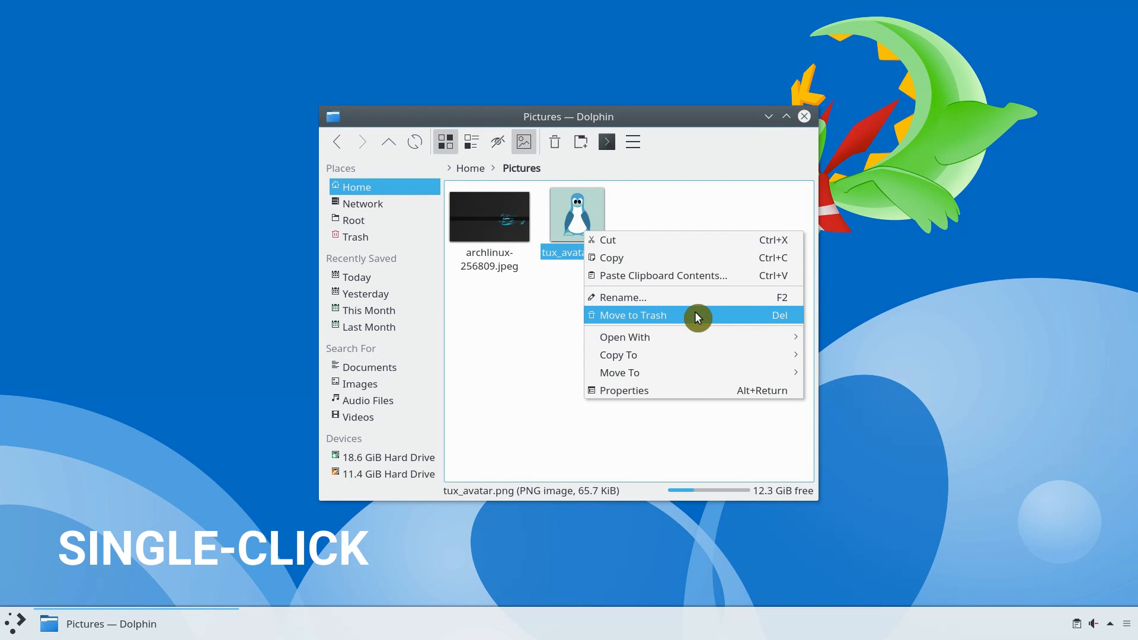
click(631, 315)
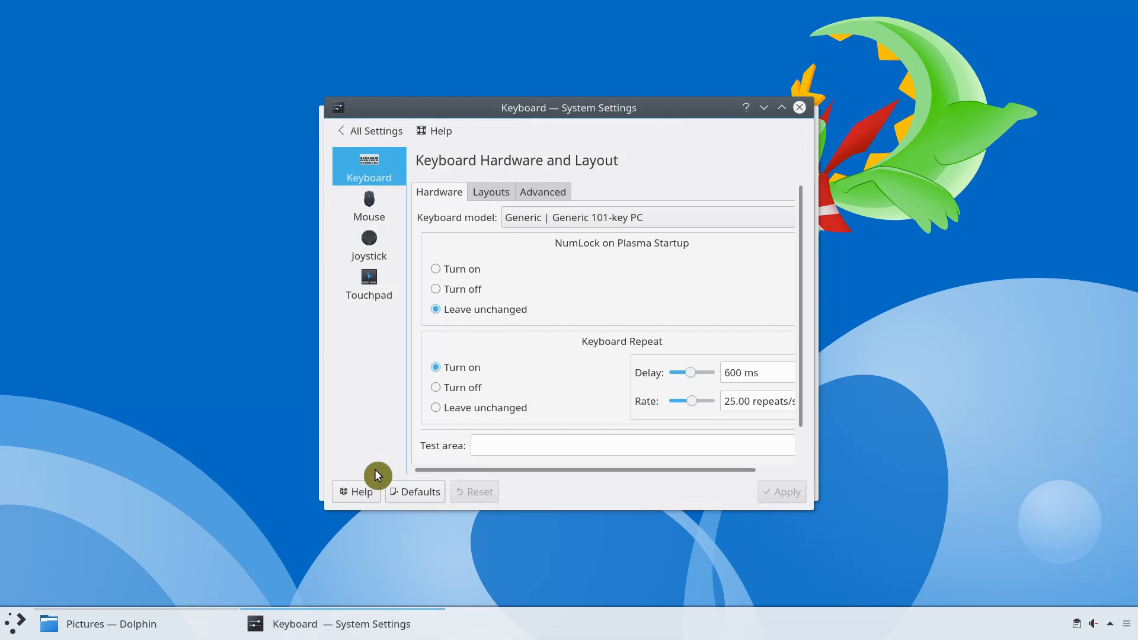
Step: Switch Mouse click behaviour to double-click, apply, and test selecting tux_avatar.png in Dolphin
click(369, 205)
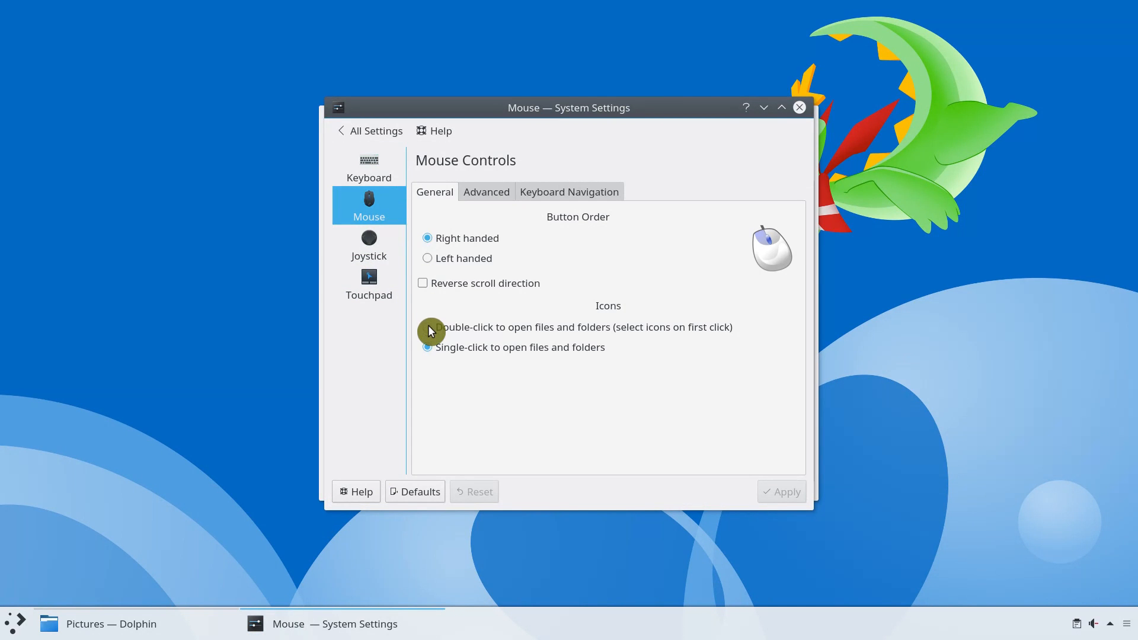
click(426, 327)
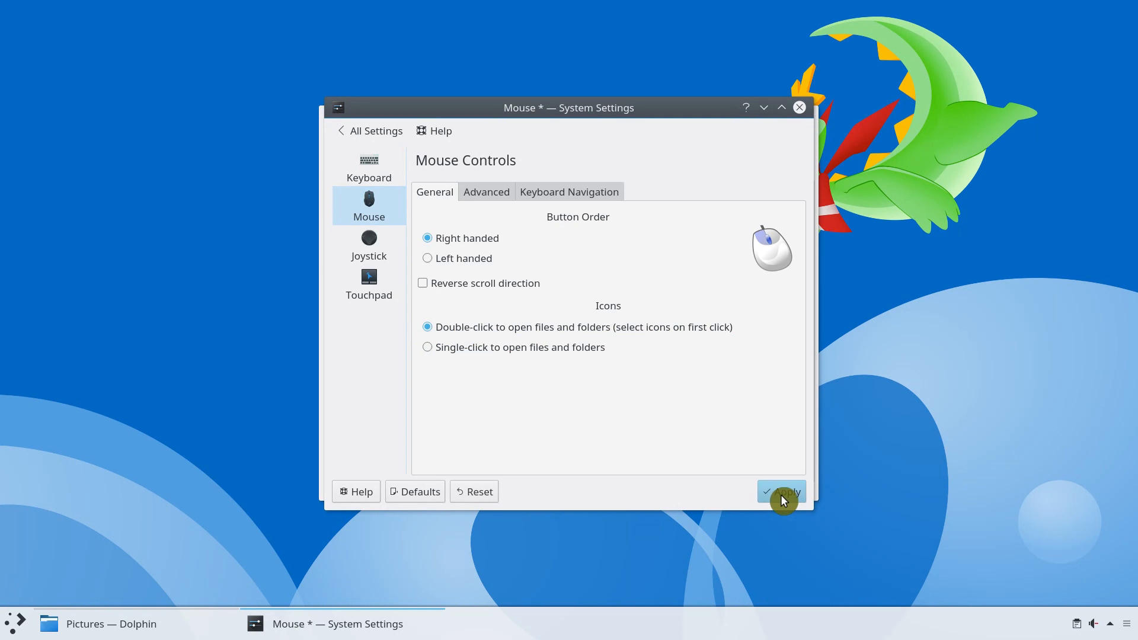
click(782, 491)
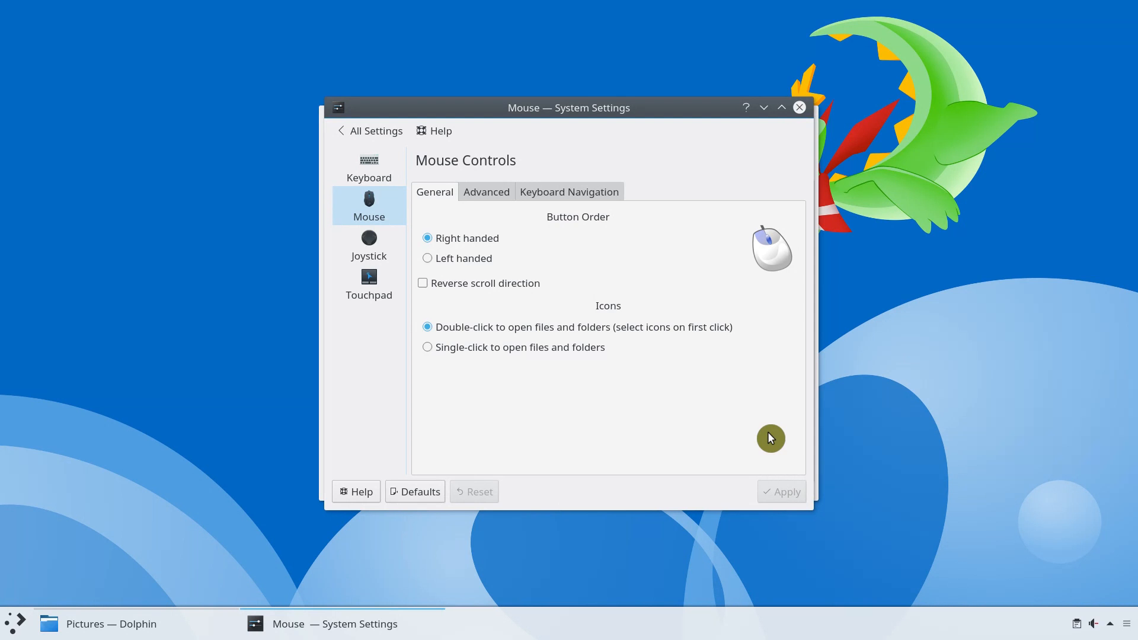
mouse_move(763, 416)
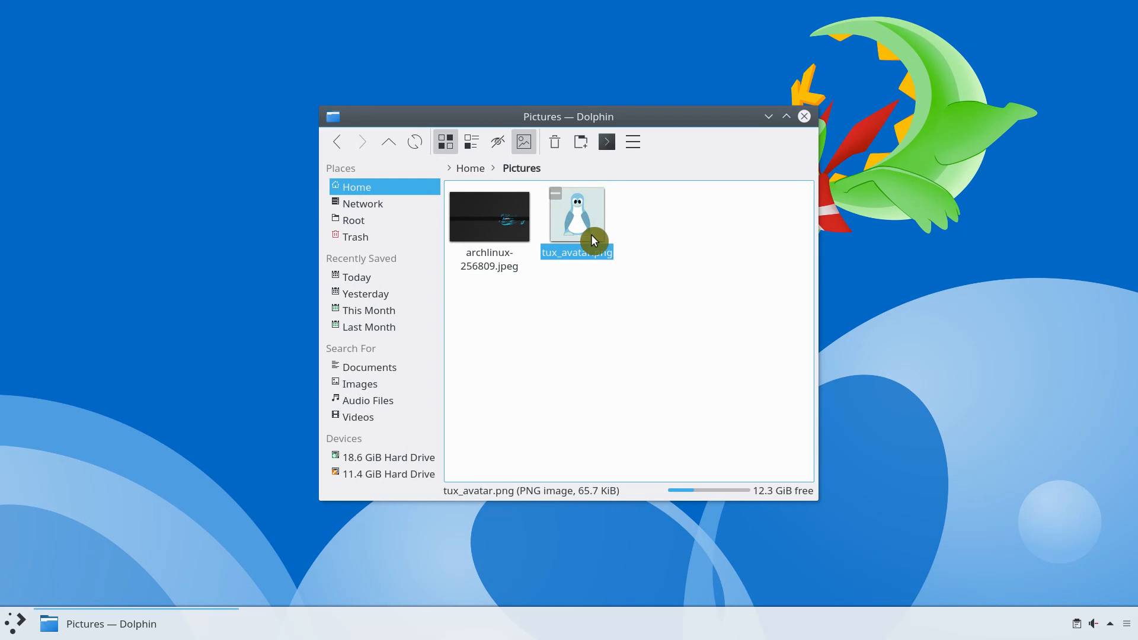
click(664, 262)
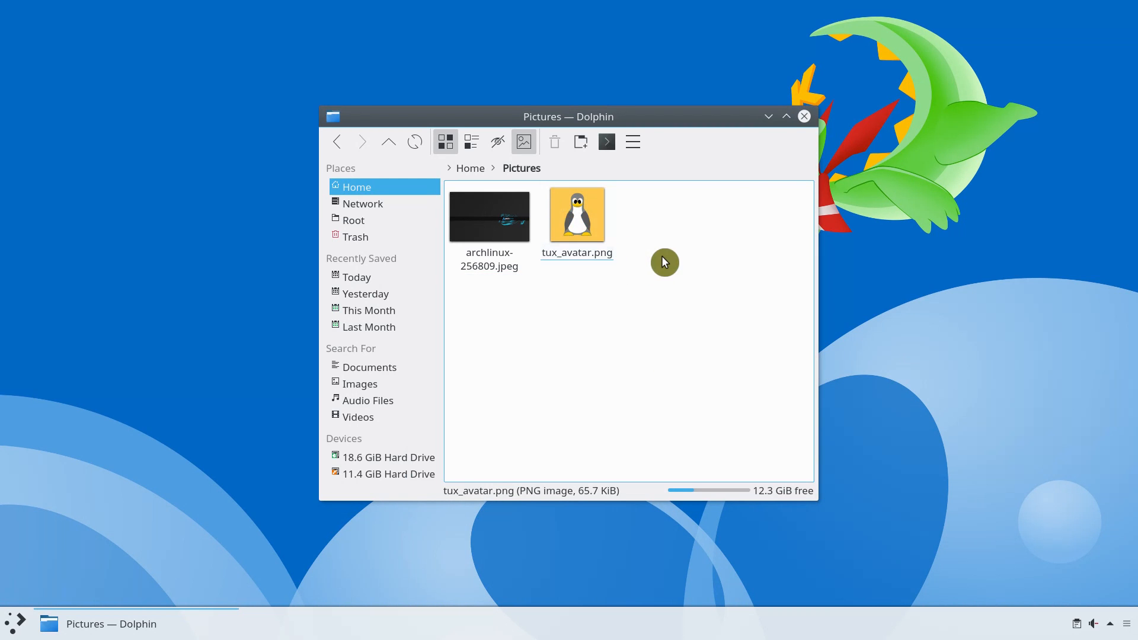
click(804, 117)
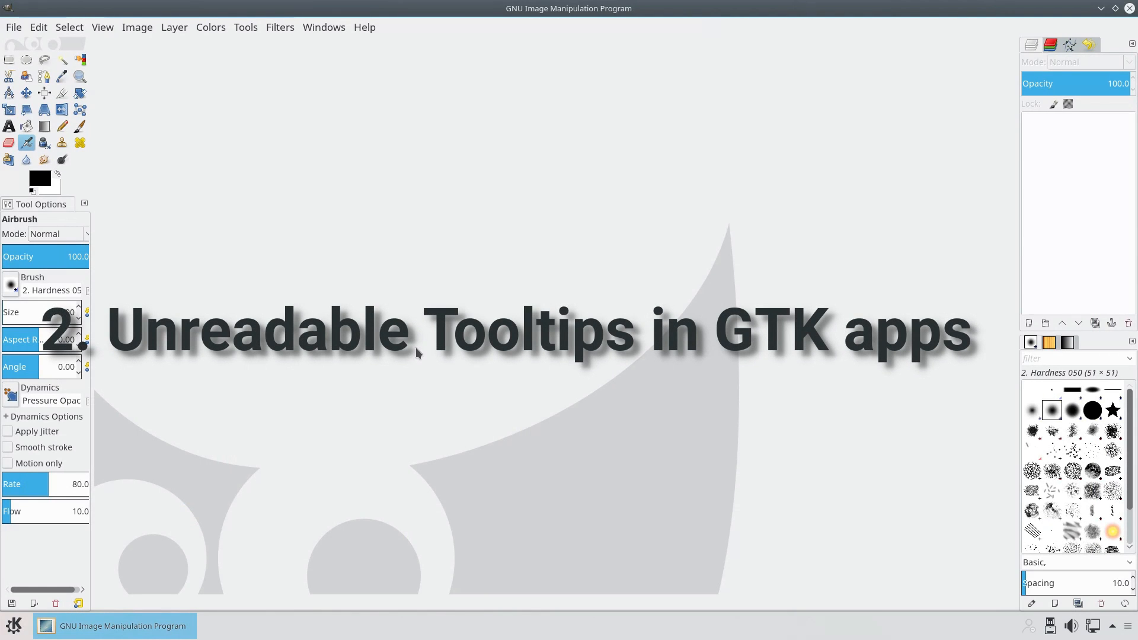
mouse_move(417, 352)
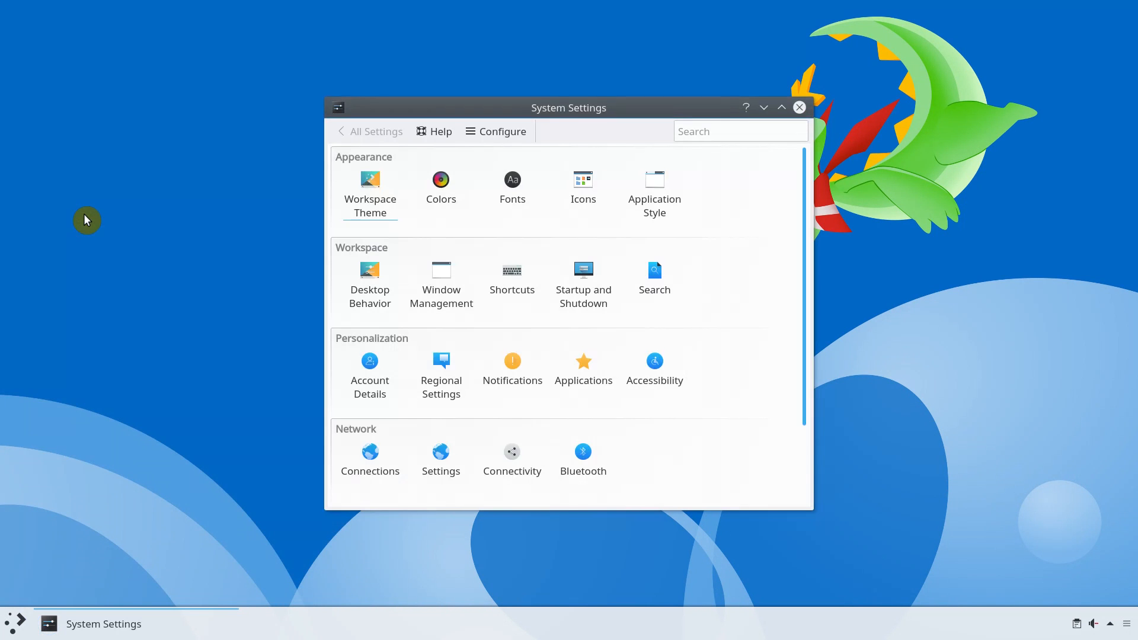
Step: Show the Colors page's Options, where colours are applied to non-Qt applications
click(440, 180)
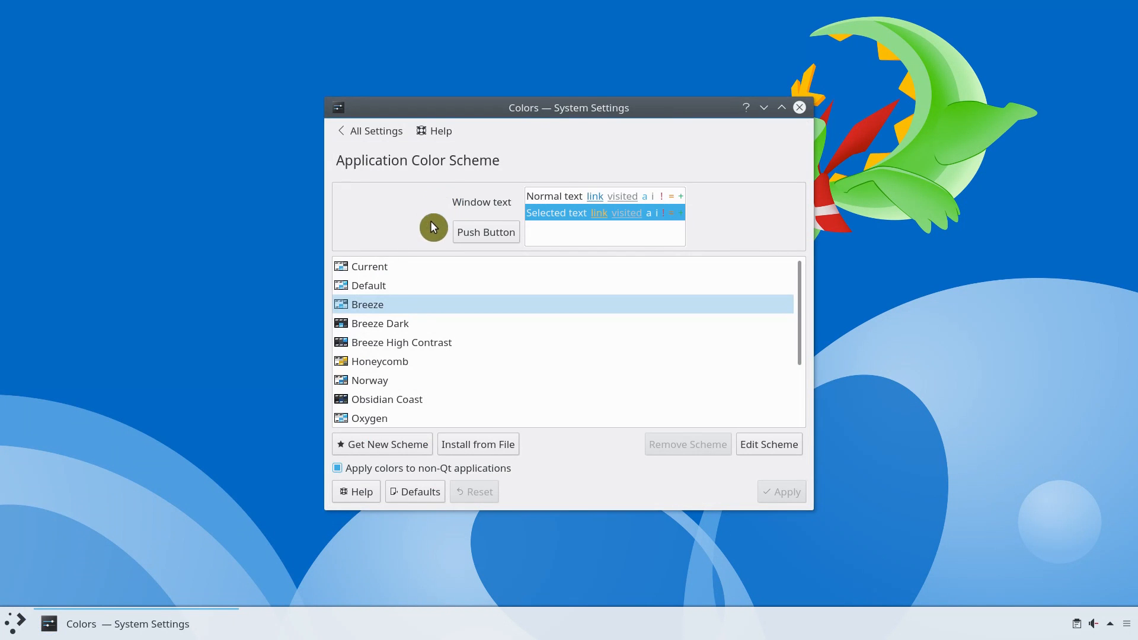
click(336, 468)
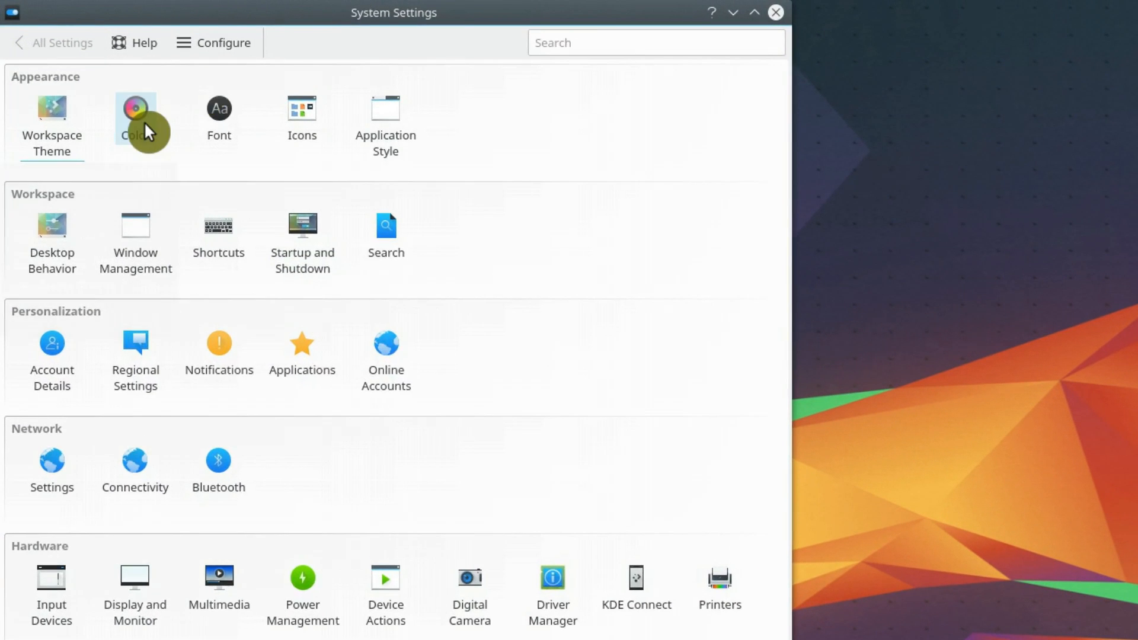
click(135, 109)
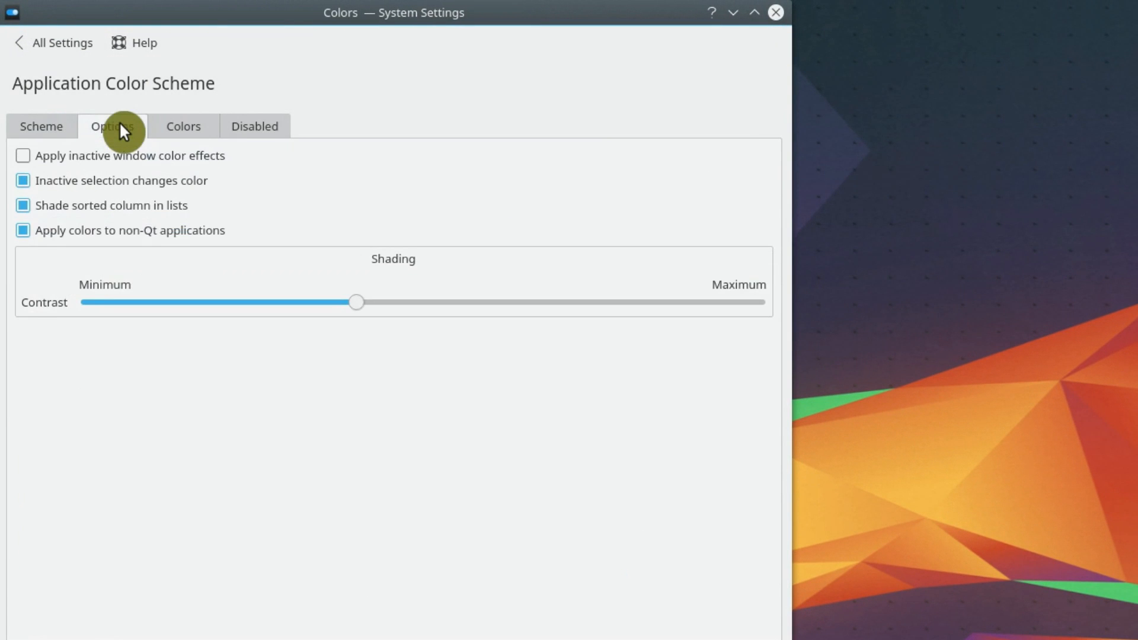
click(23, 230)
text(gim)
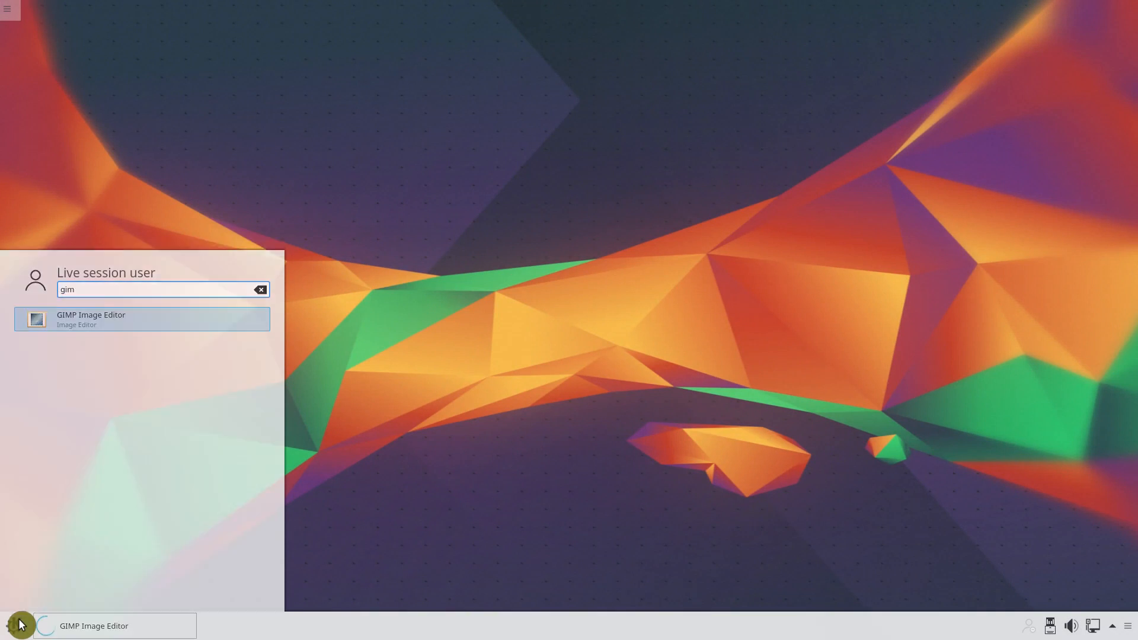
Step: Launch GIMP Image Editor from the launcher search results
click(141, 319)
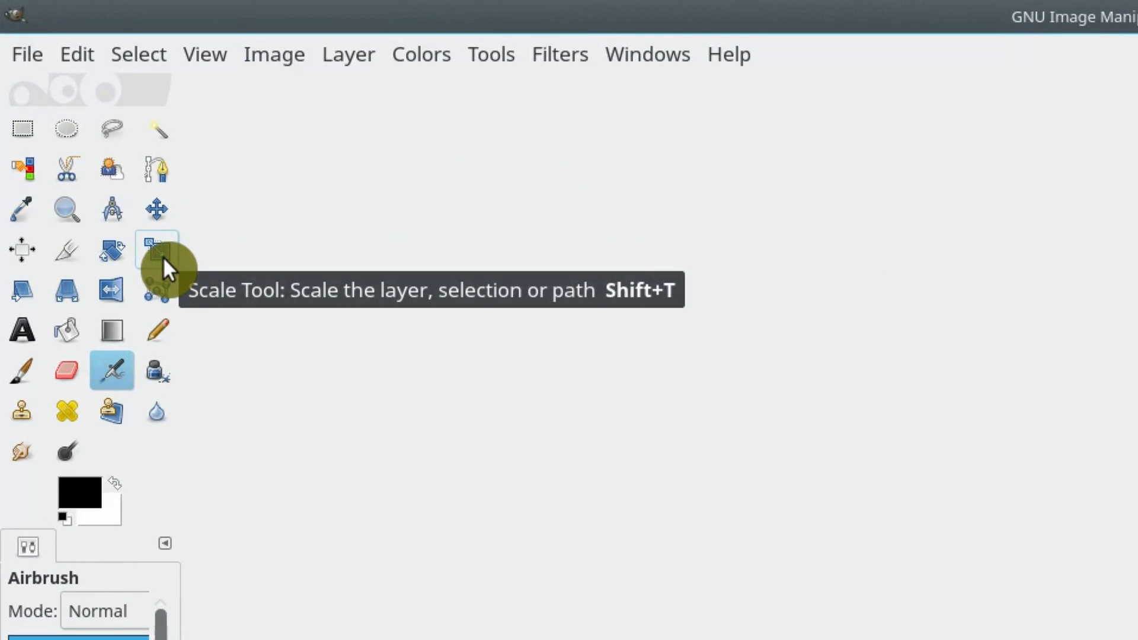
mouse_move(156, 209)
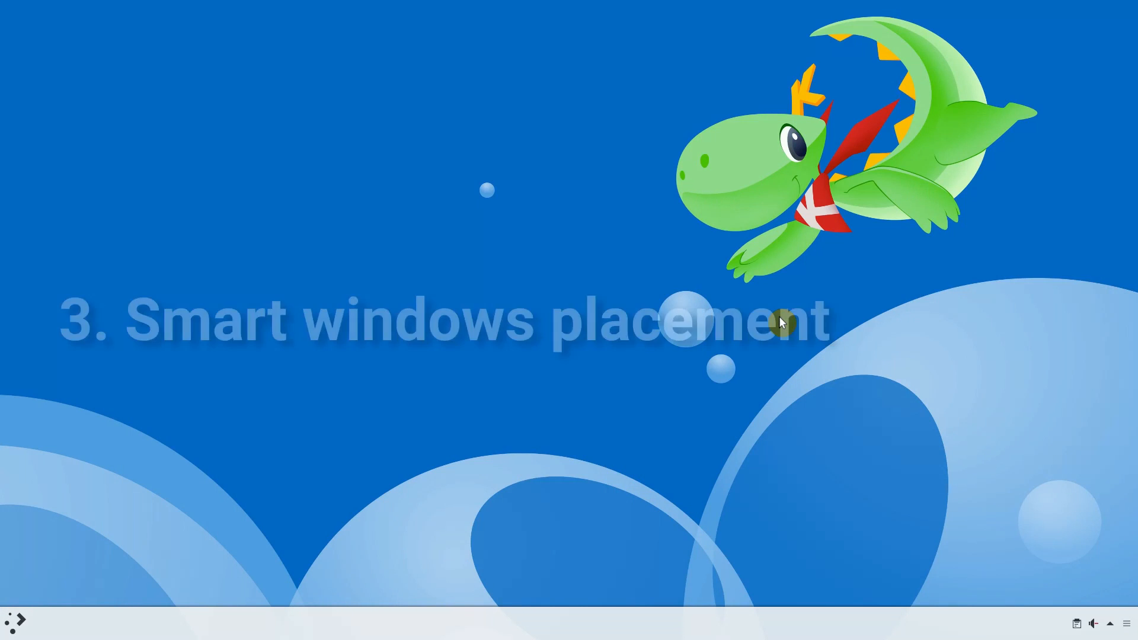
click(15, 622)
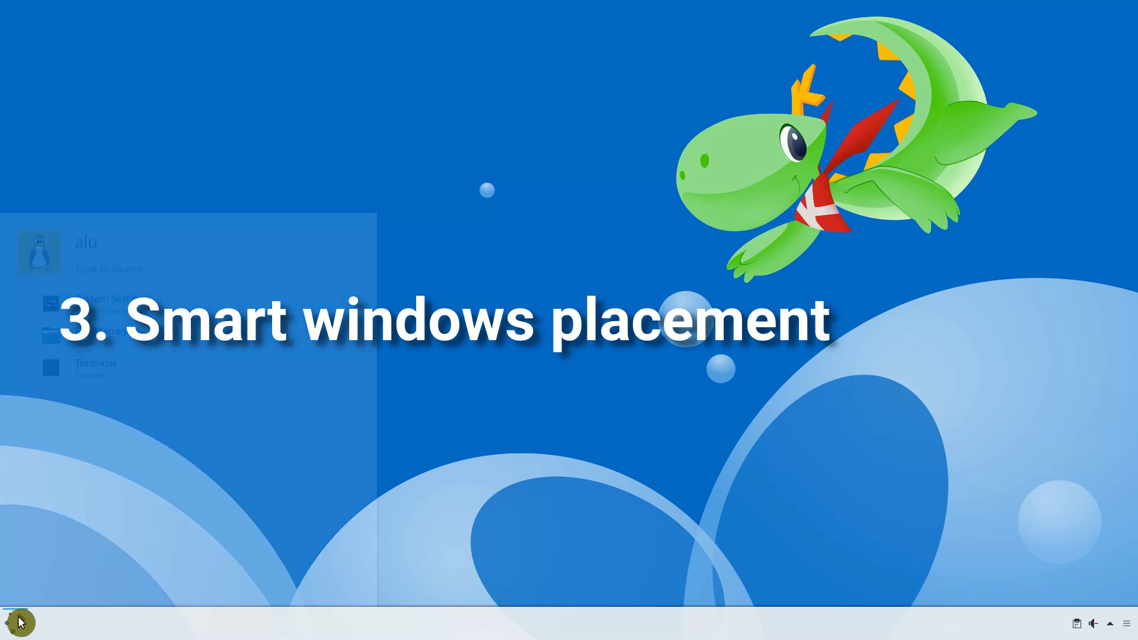
click(94, 366)
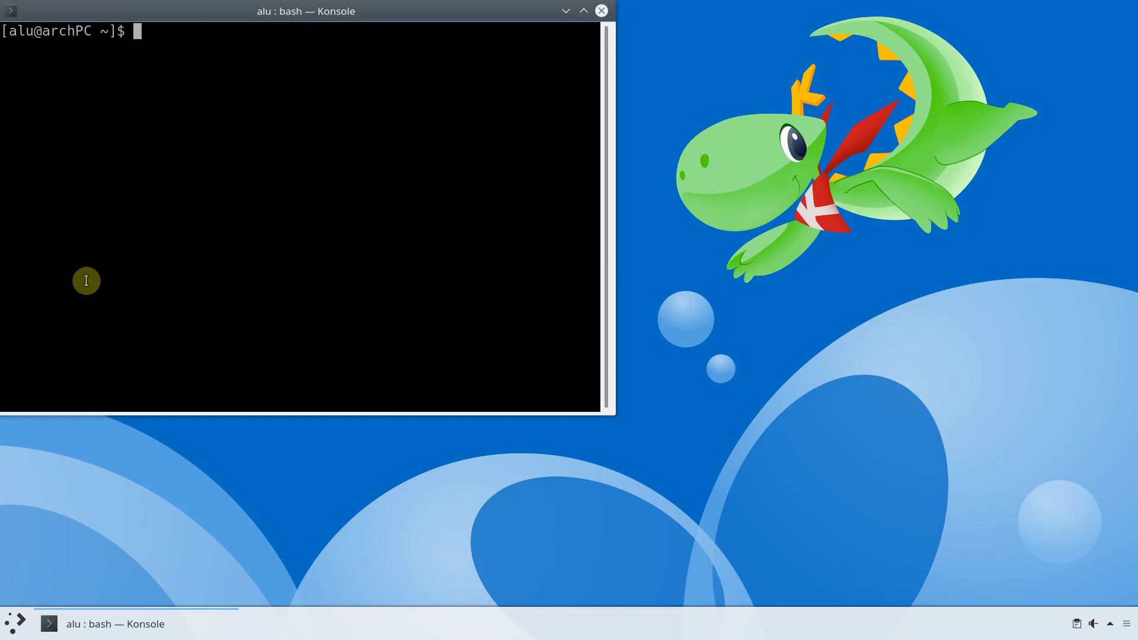
click(14, 623)
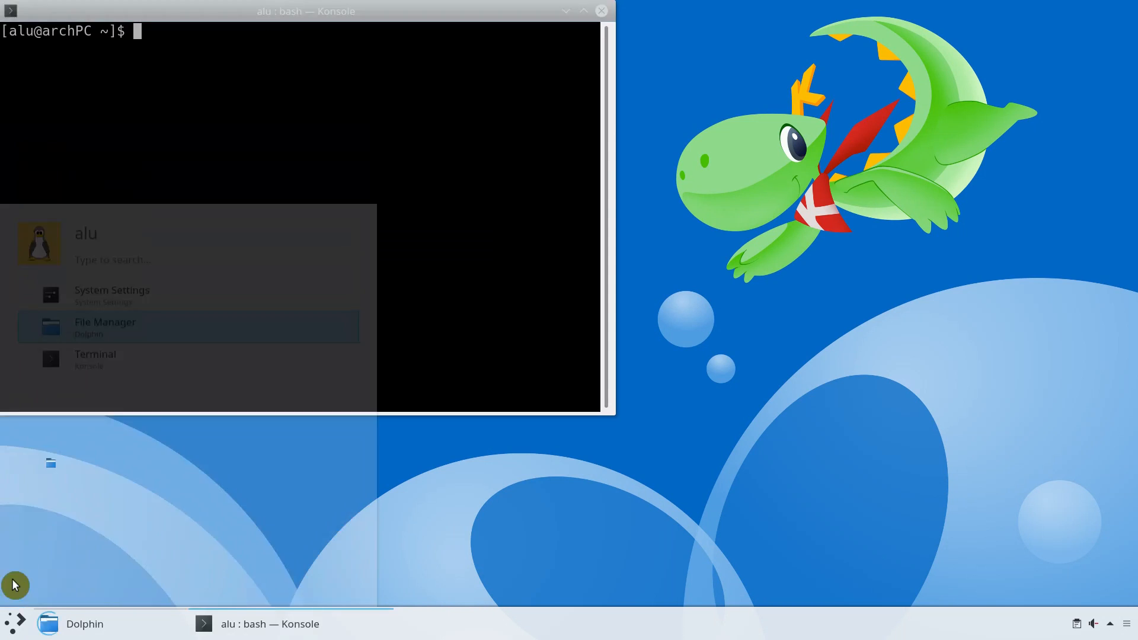
click(104, 326)
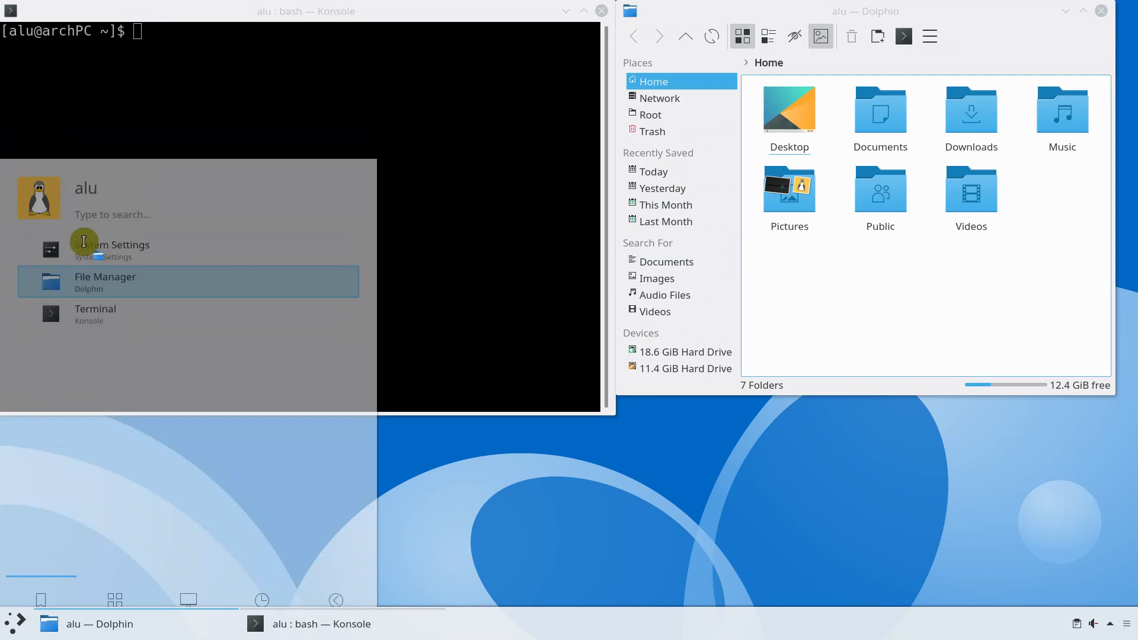
click(104, 281)
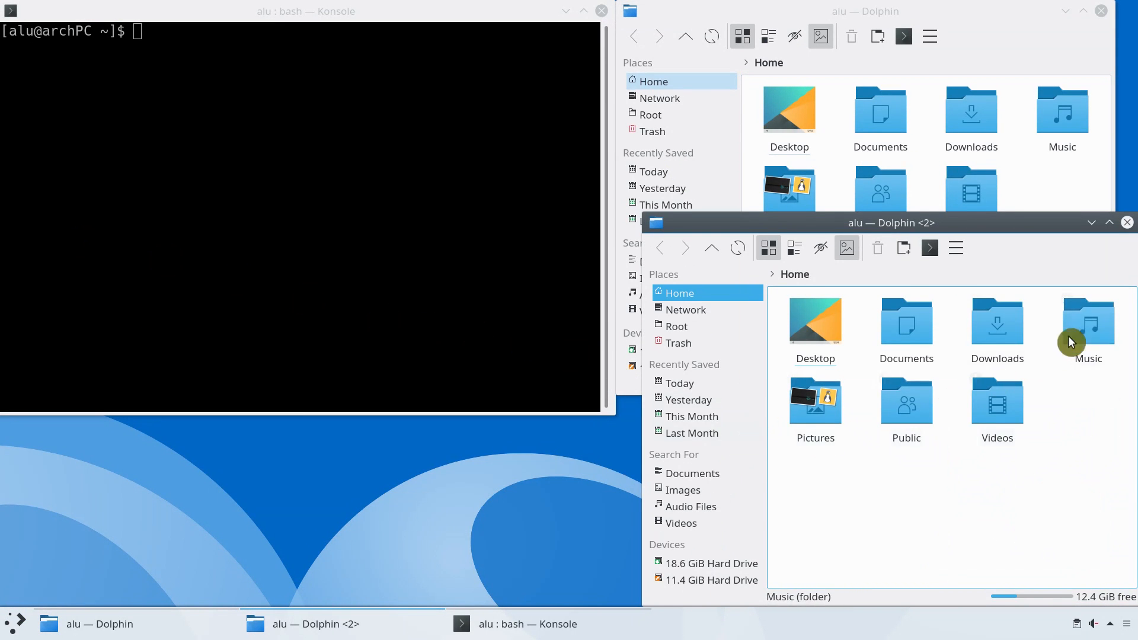
click(1126, 223)
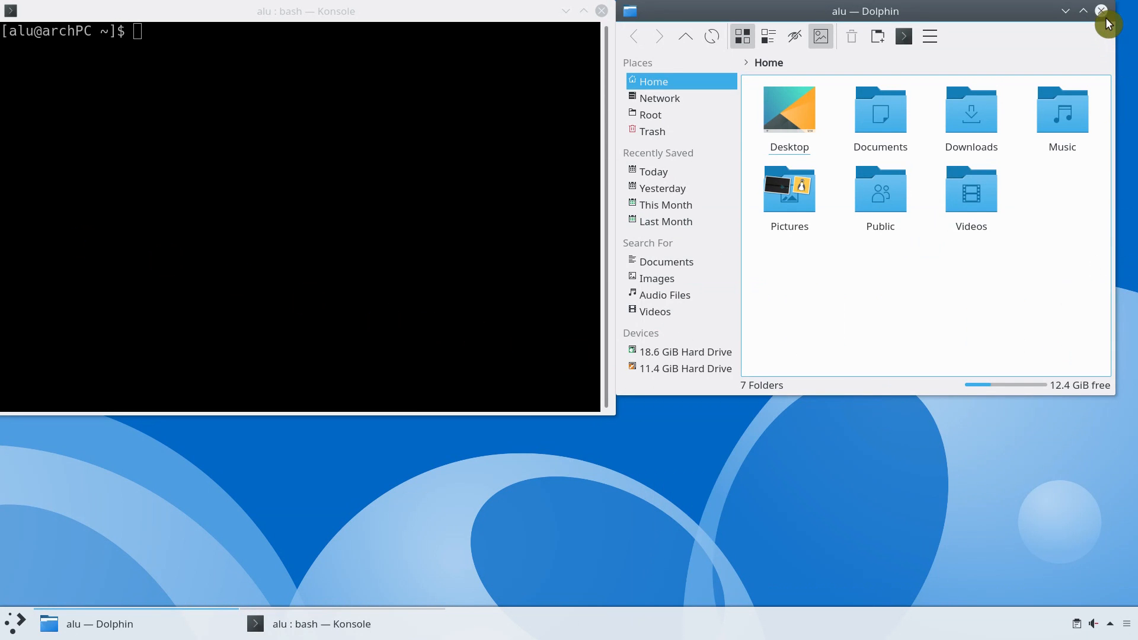
click(1103, 11)
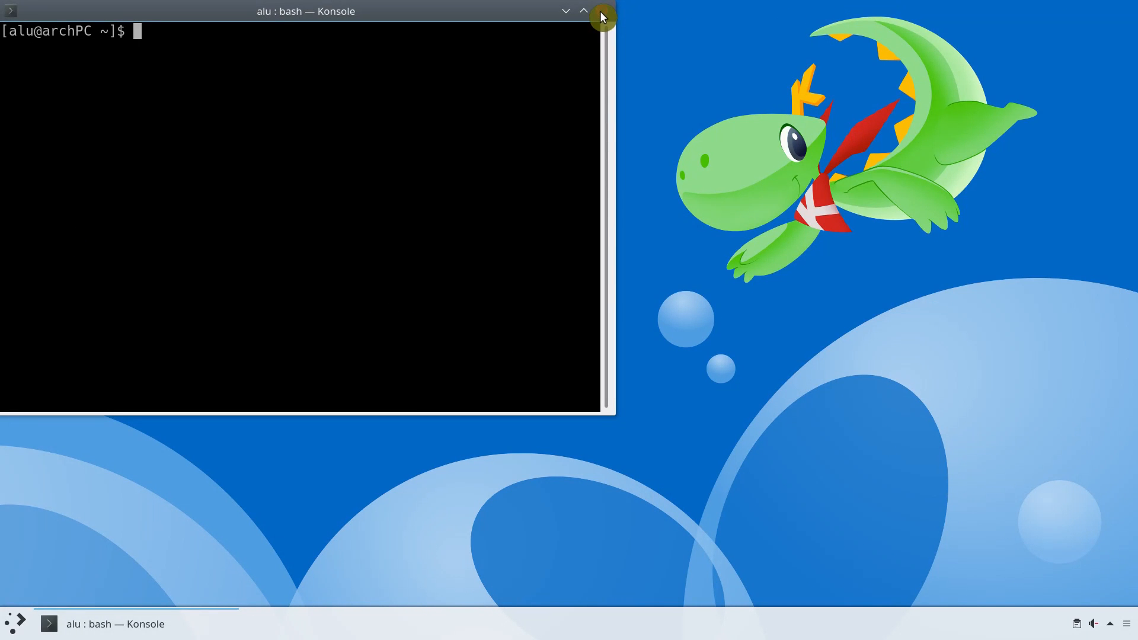
click(601, 16)
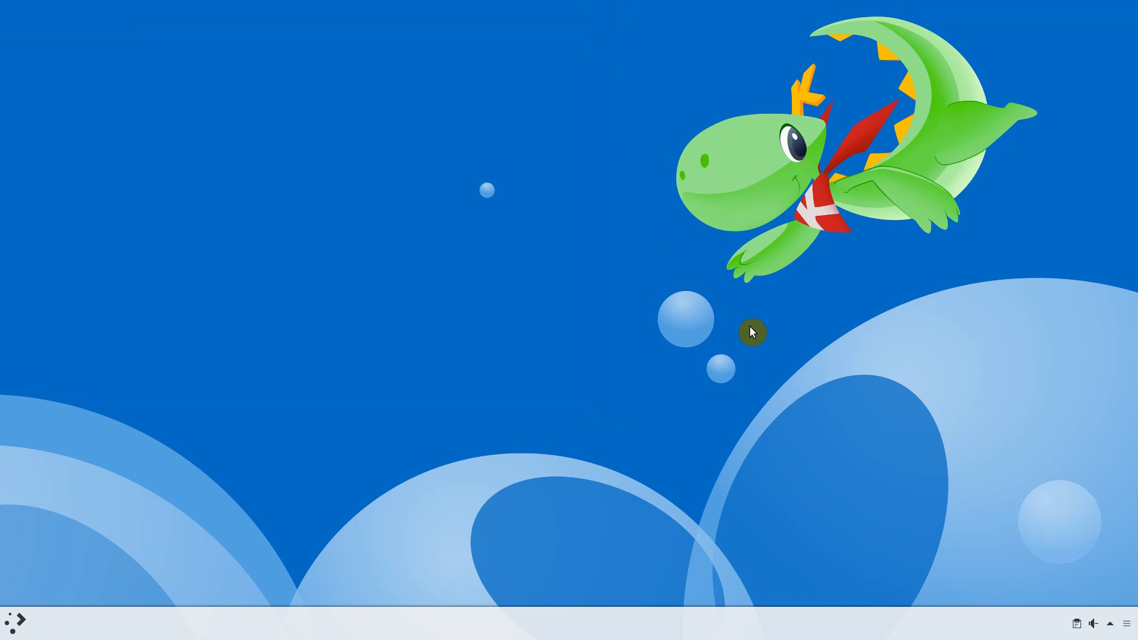
mouse_move(295, 451)
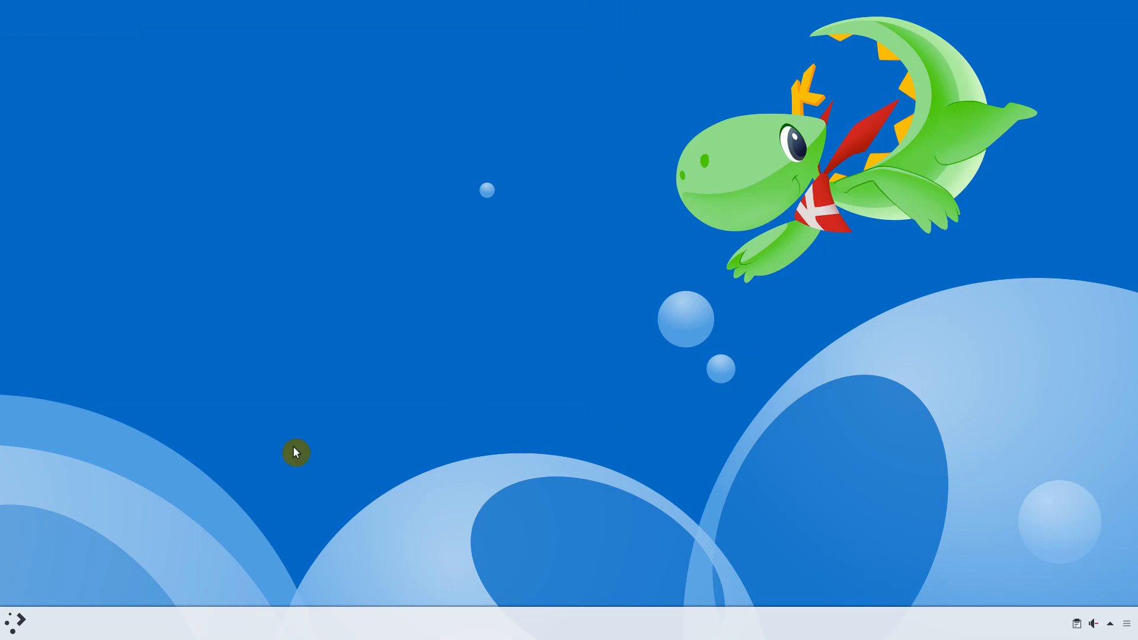
Step: Set Window Behavior > Advanced placement to Centered and apply it
click(13, 621)
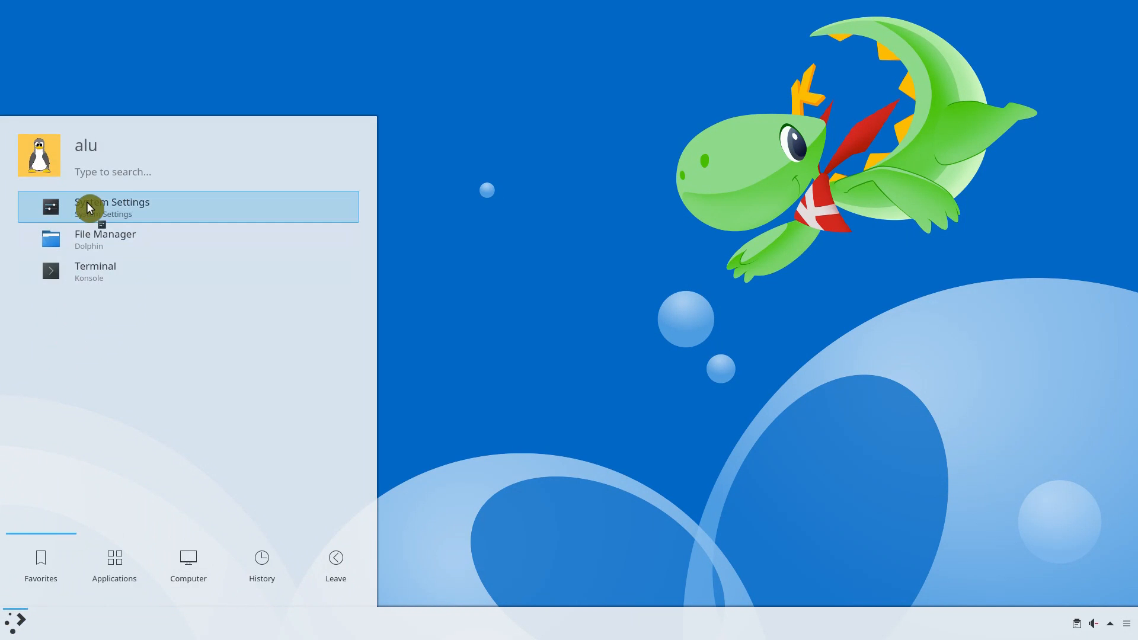
click(111, 207)
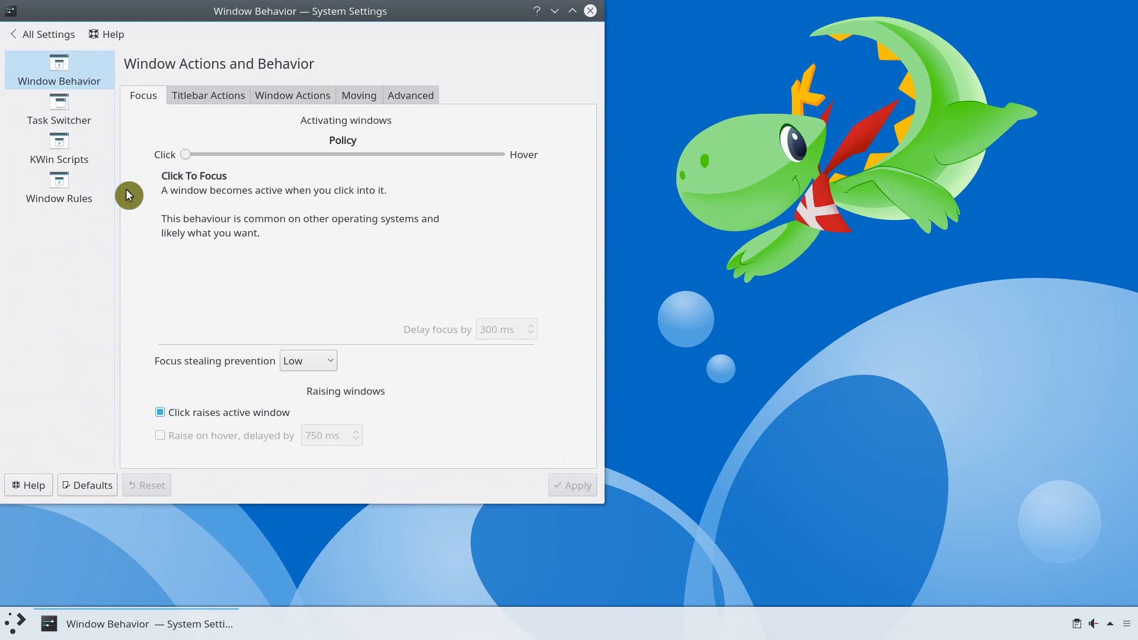
click(410, 95)
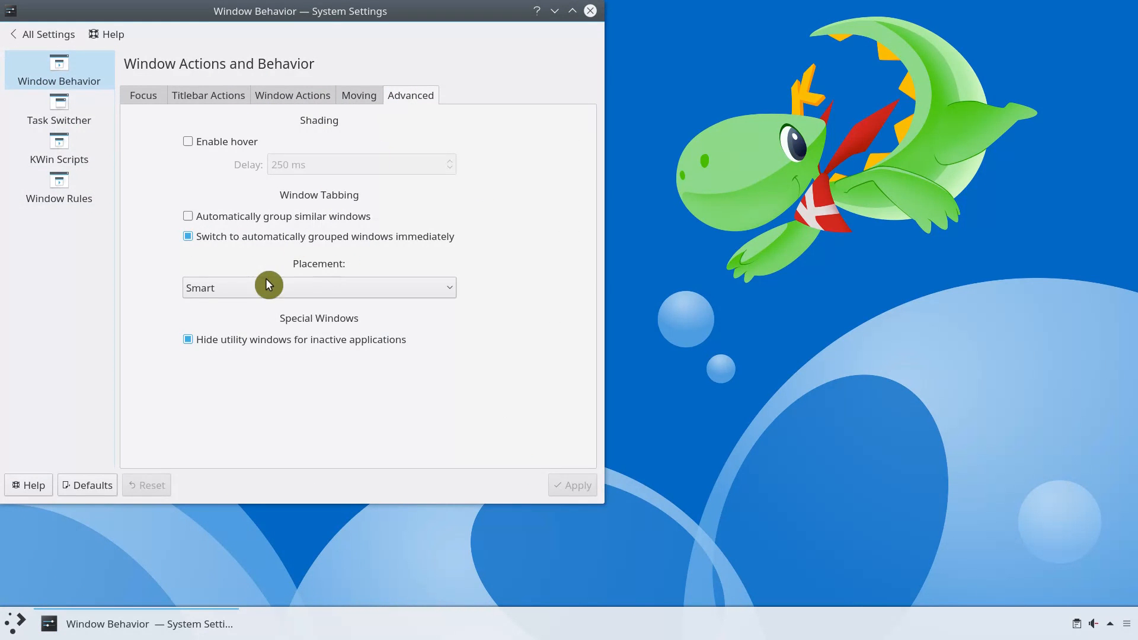
click(317, 287)
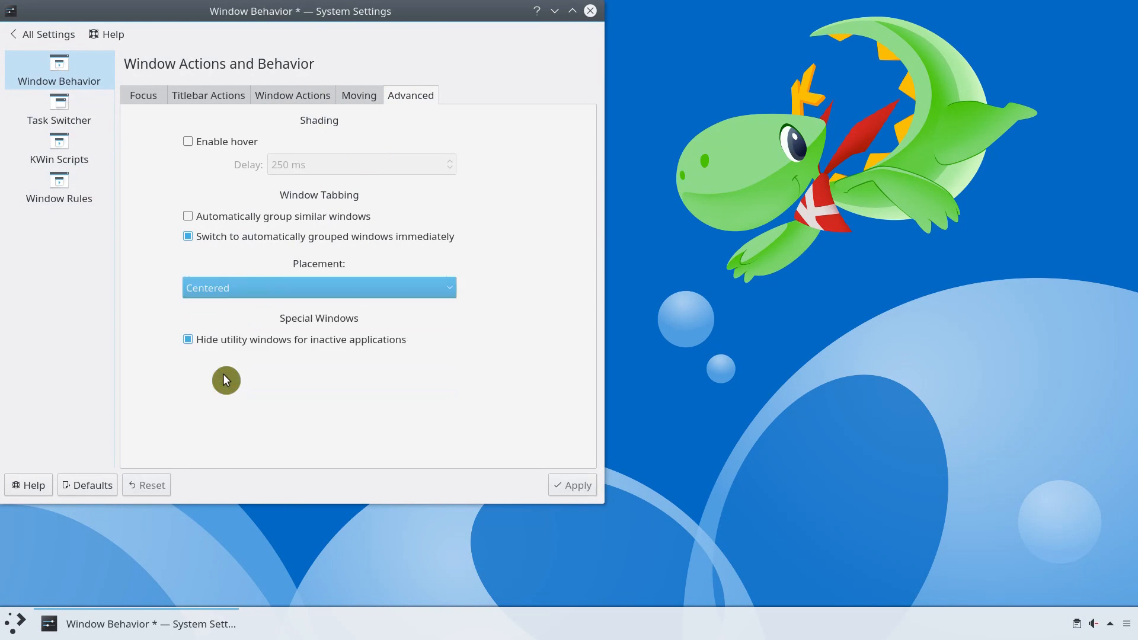
click(589, 10)
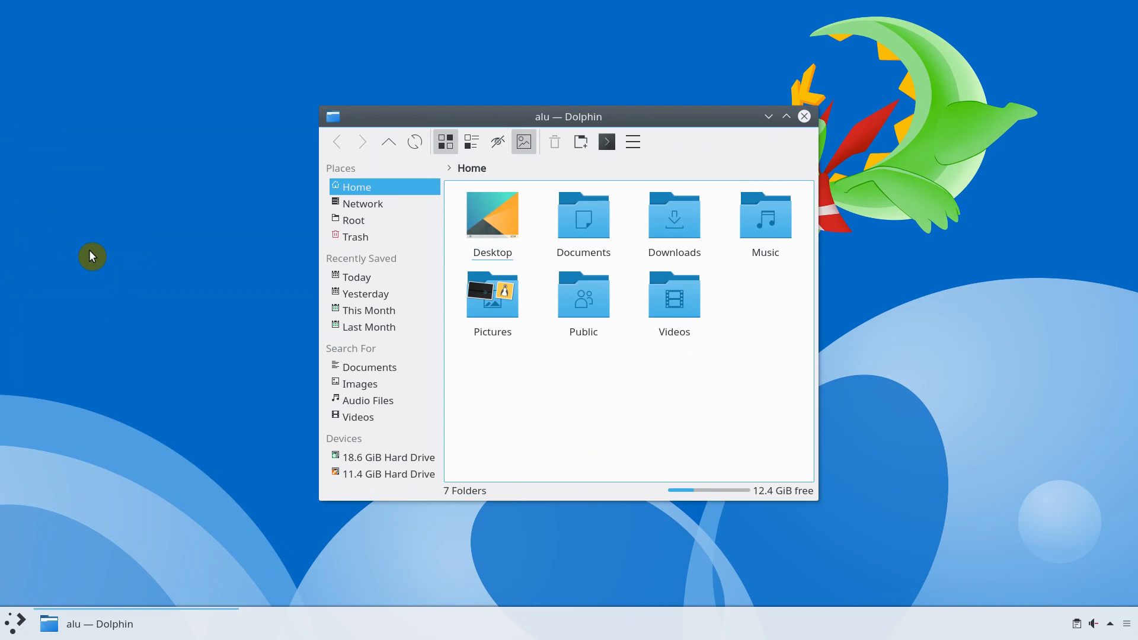
click(786, 116)
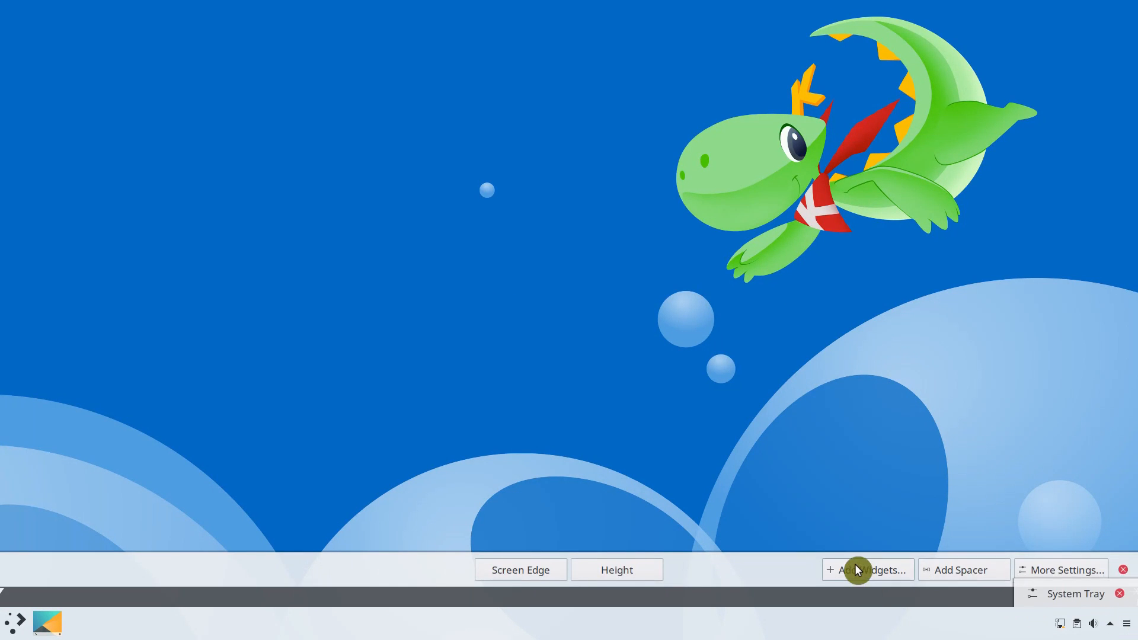
Step: Open Add Widgets from the panel and scroll down through the widget list
click(867, 570)
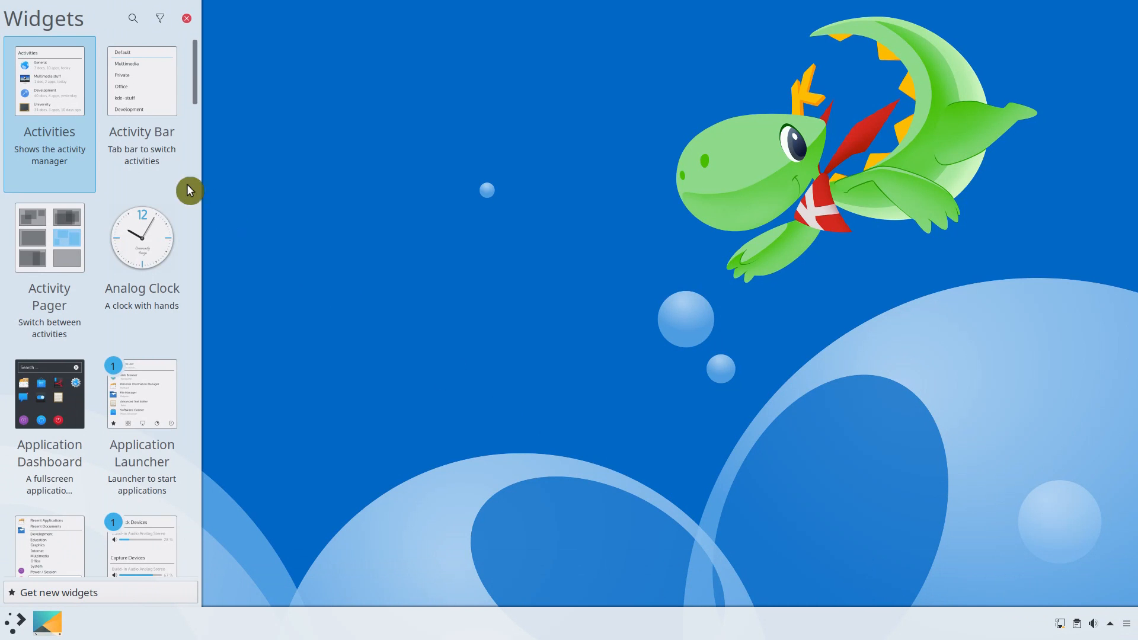
scroll(down, 3)
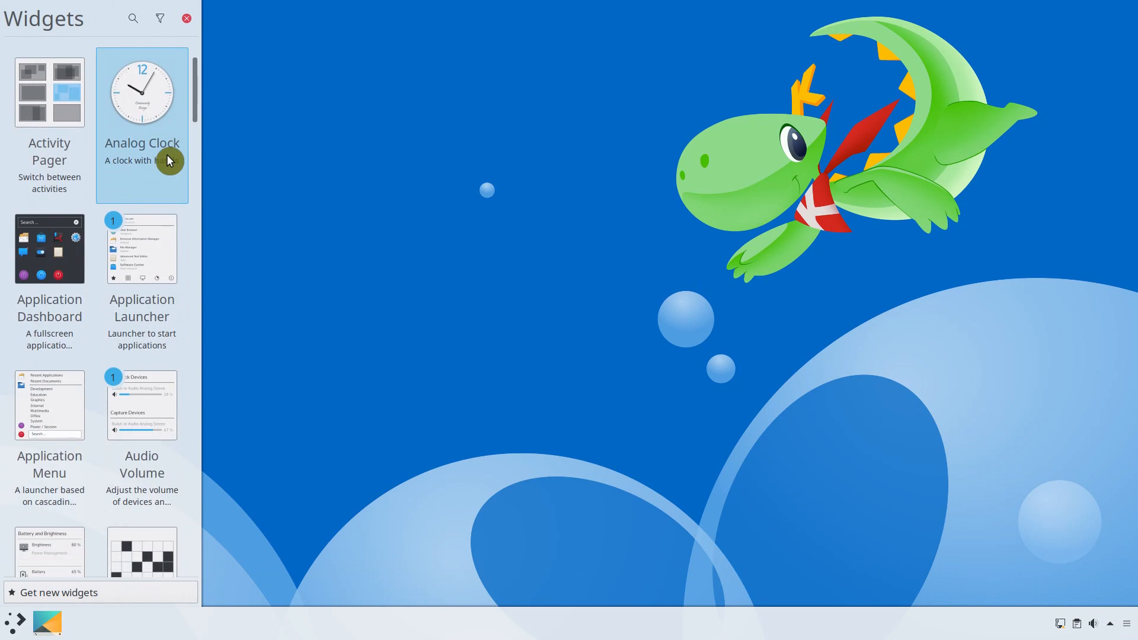
scroll(down, 3)
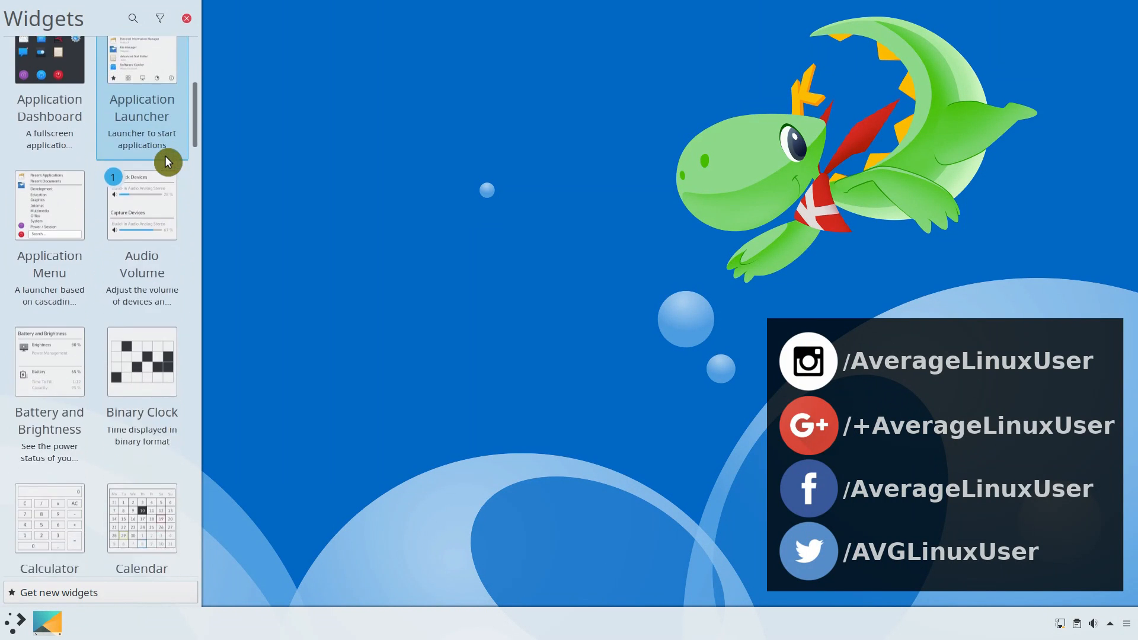
scroll(down, 3)
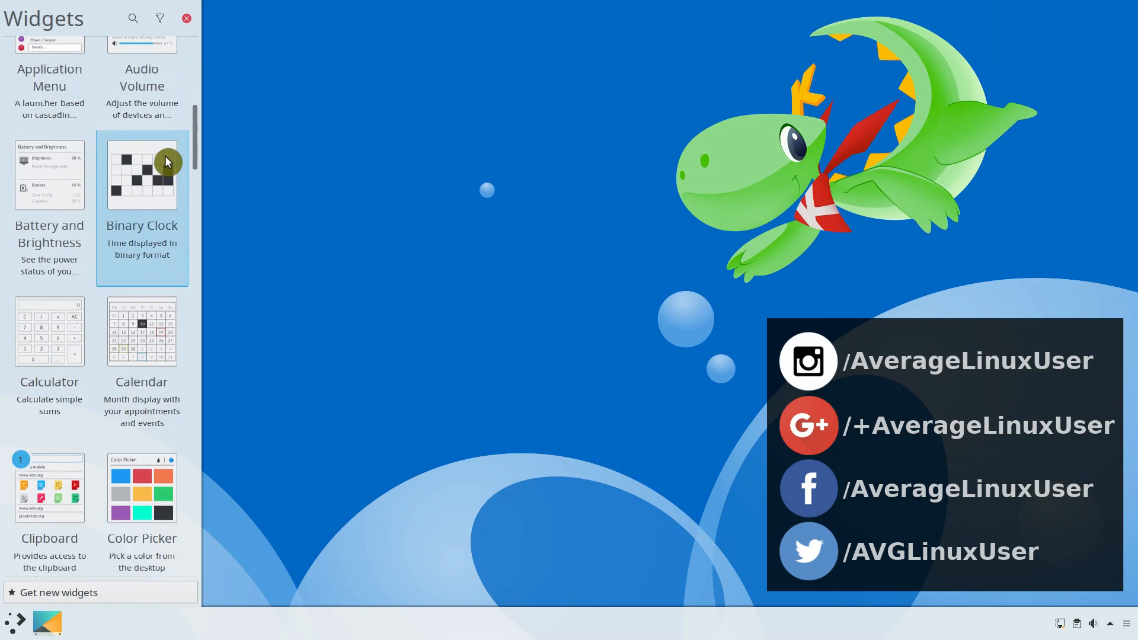
scroll(down, 3)
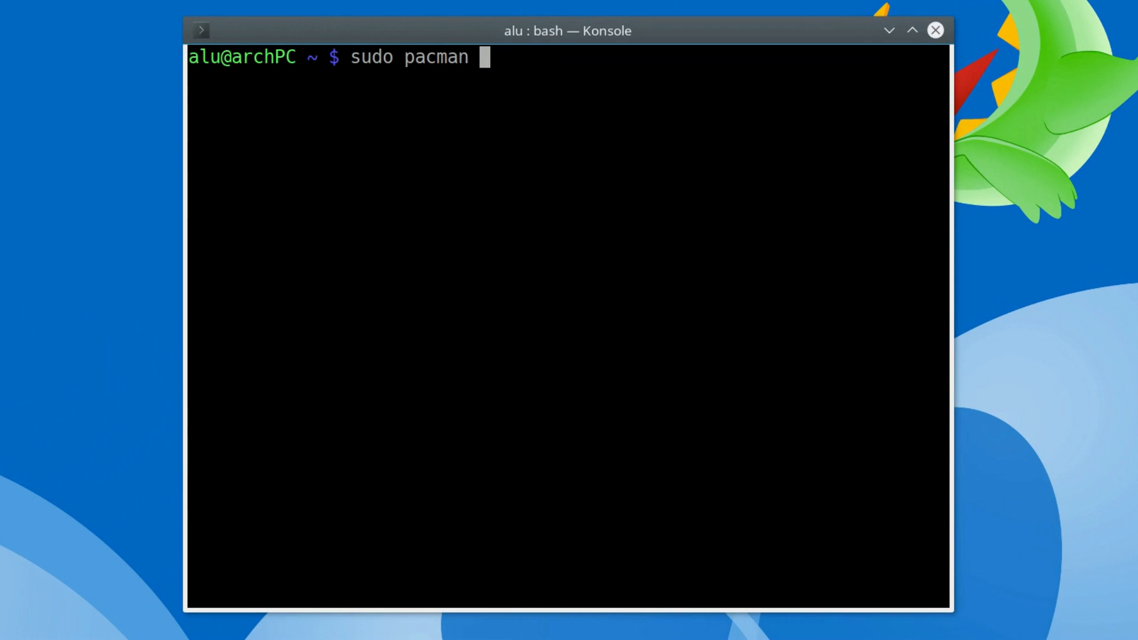
Step: Install xf86-input-mouse with pacman; removing xf86-input-libinput fails on an xorg-server dependency
text(-S xf86-input-mouse)
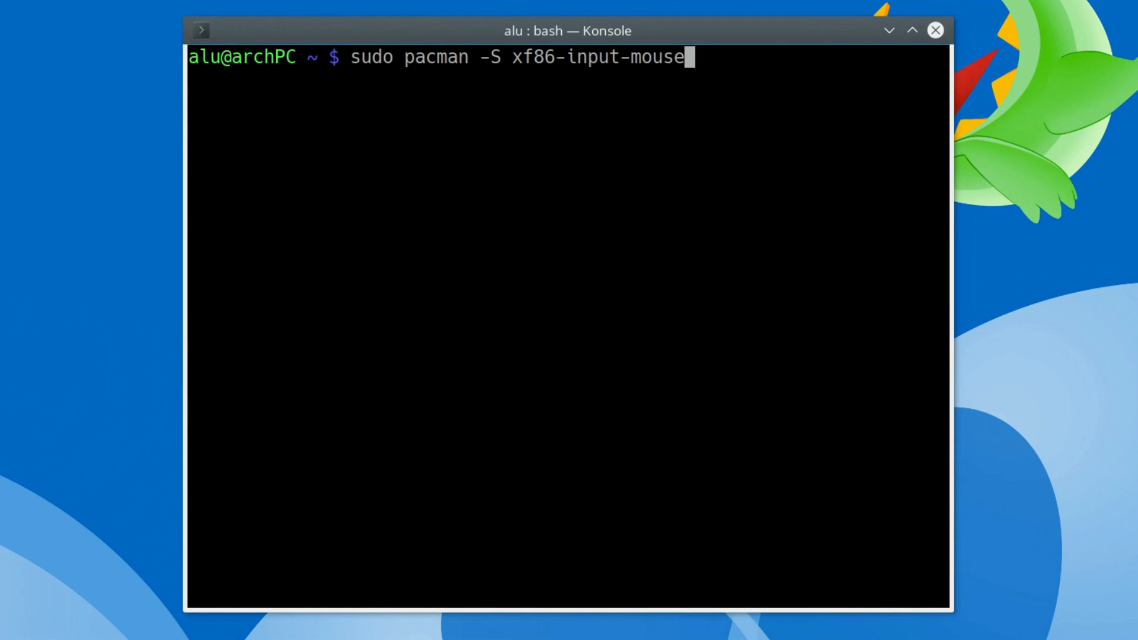
key(Return)
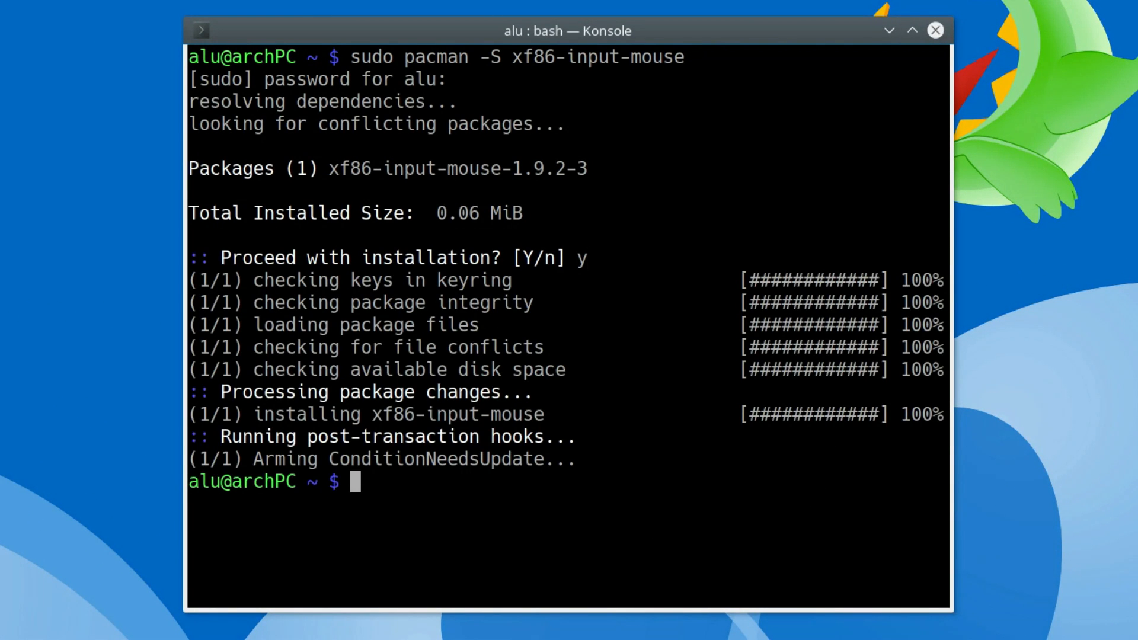
text(sudo pacman -R xf86-input-libinput)
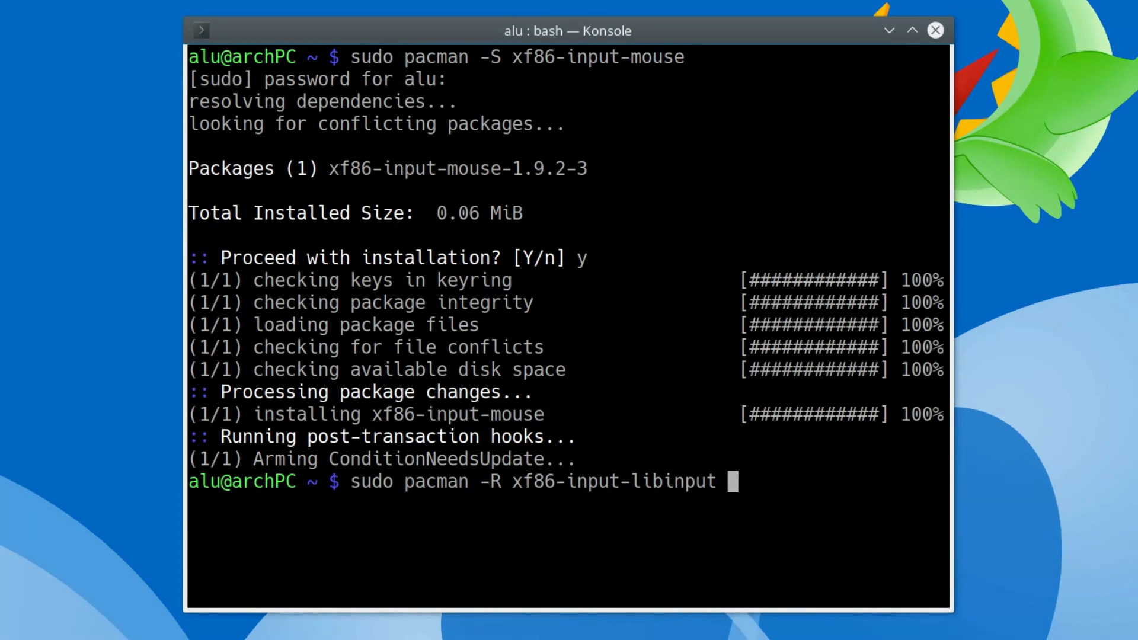
key(Return)
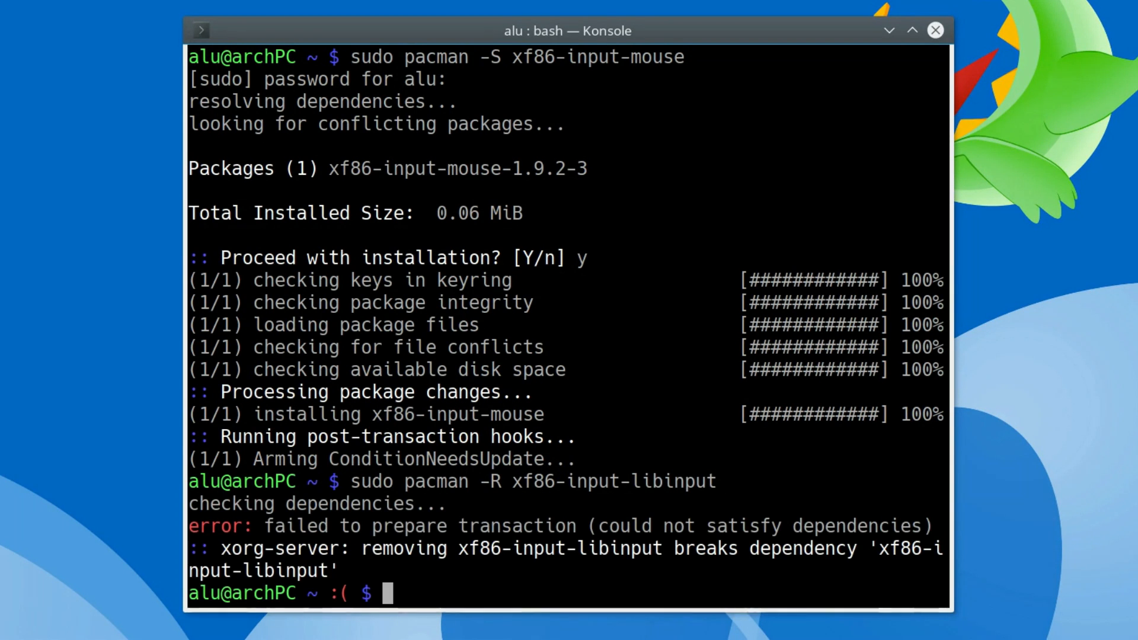
mouse_move(314, 267)
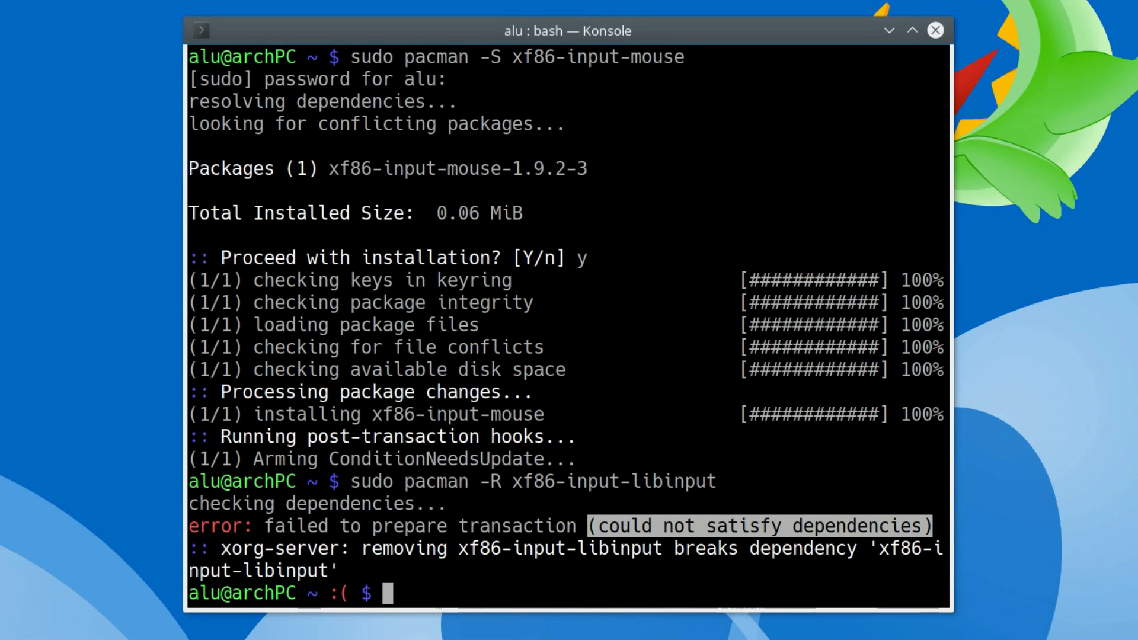
text(sudo pacman -)
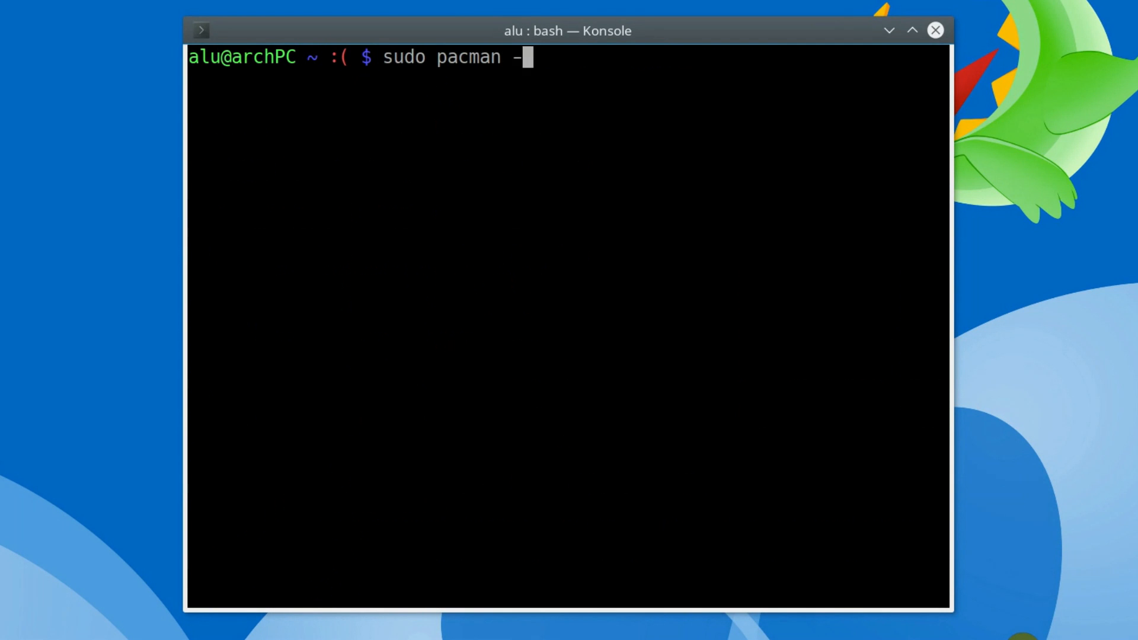
Step: Install xf86-input-evdev with pacman and save the evdev pointer section to 99-user.conf
text(S xf86-input-evdev)
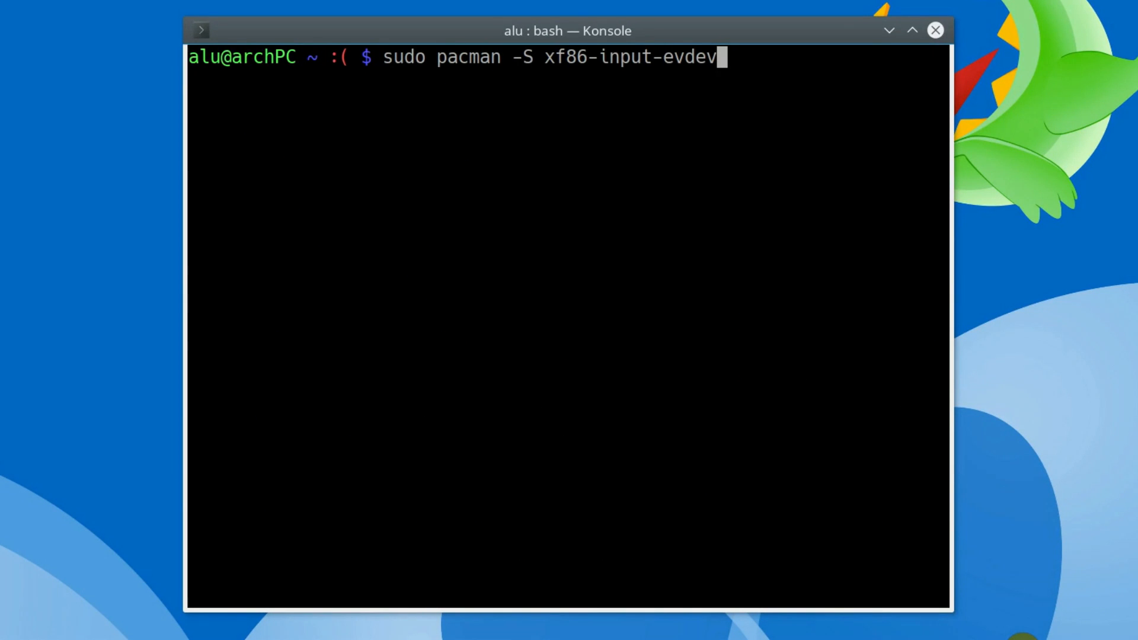
key(Return)
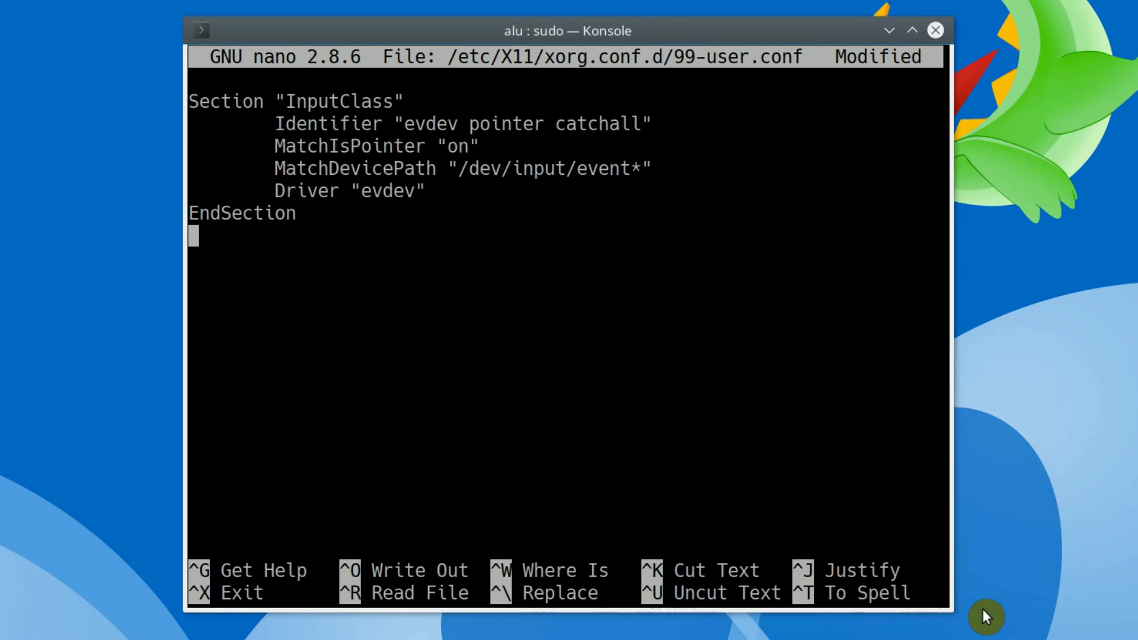
key(ctrl+x)
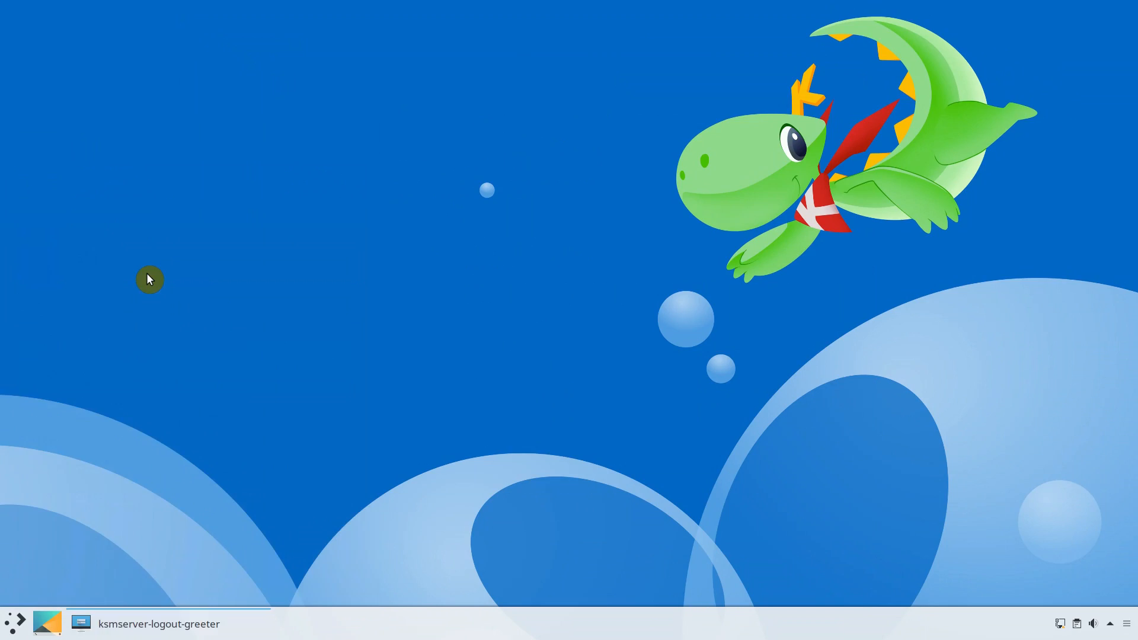
click(148, 279)
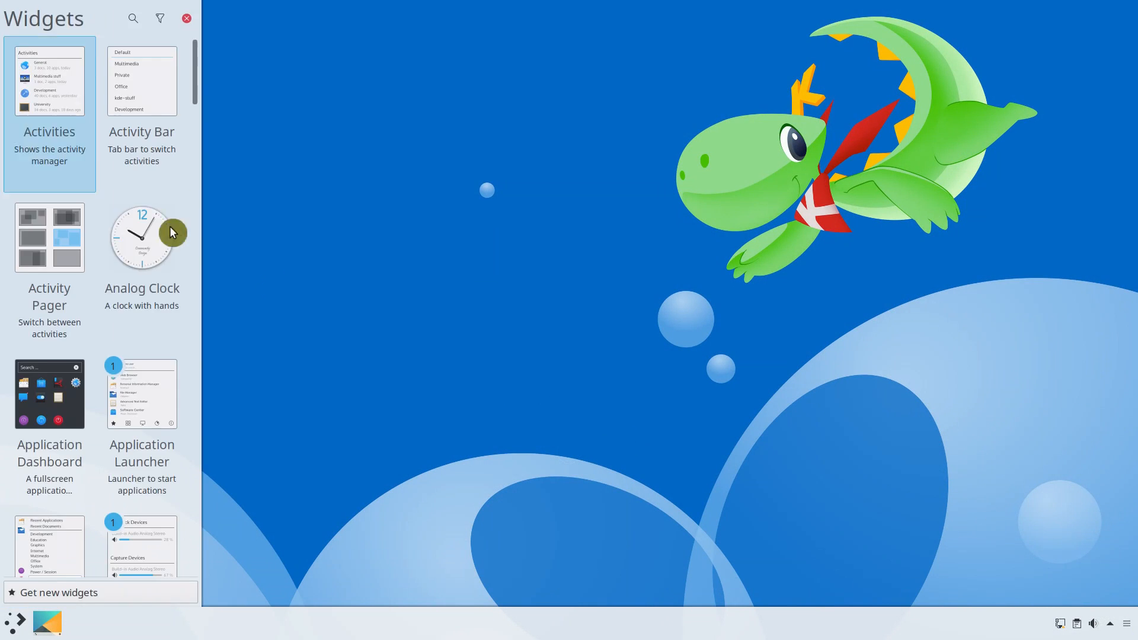
scroll(down, 3)
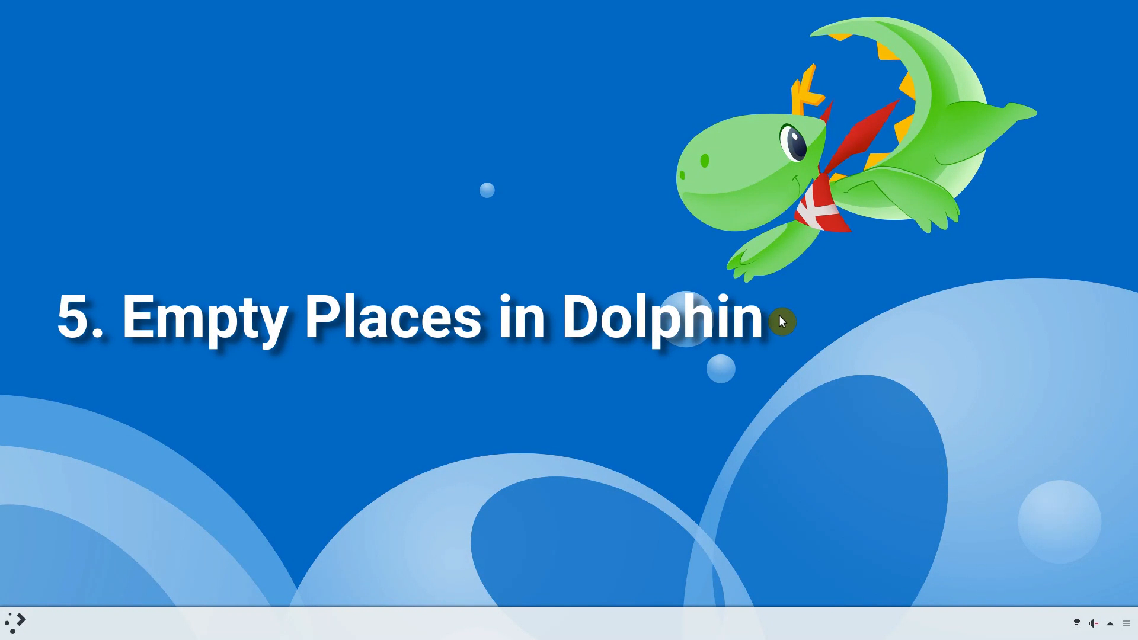
Step: Launch Dolphin from the launcher Favorites, opening the home folder
click(13, 624)
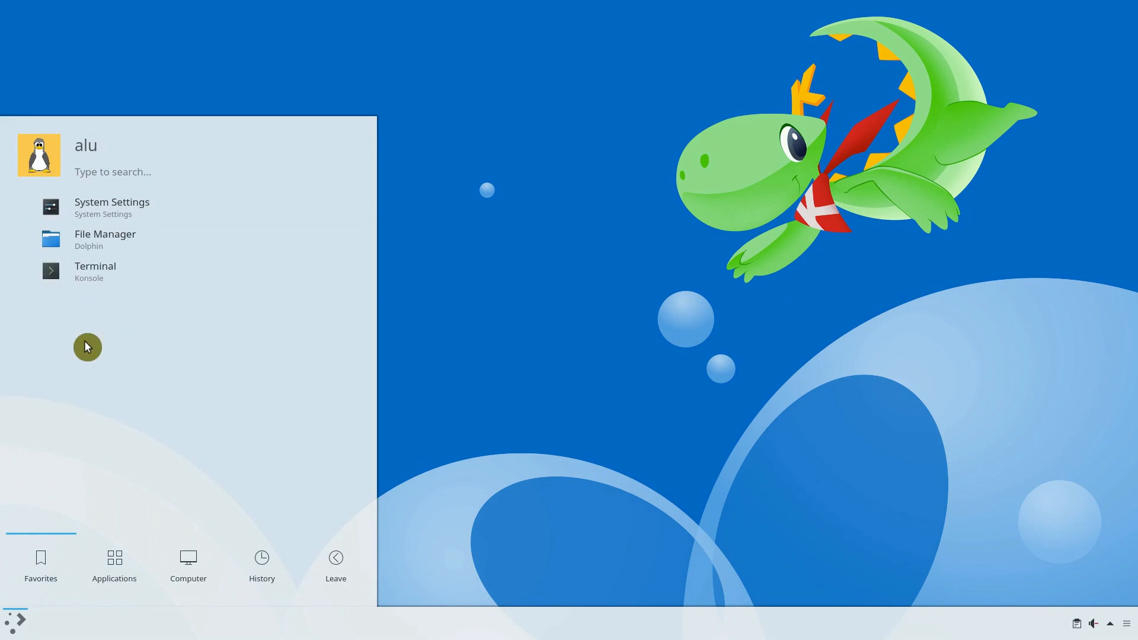
click(105, 234)
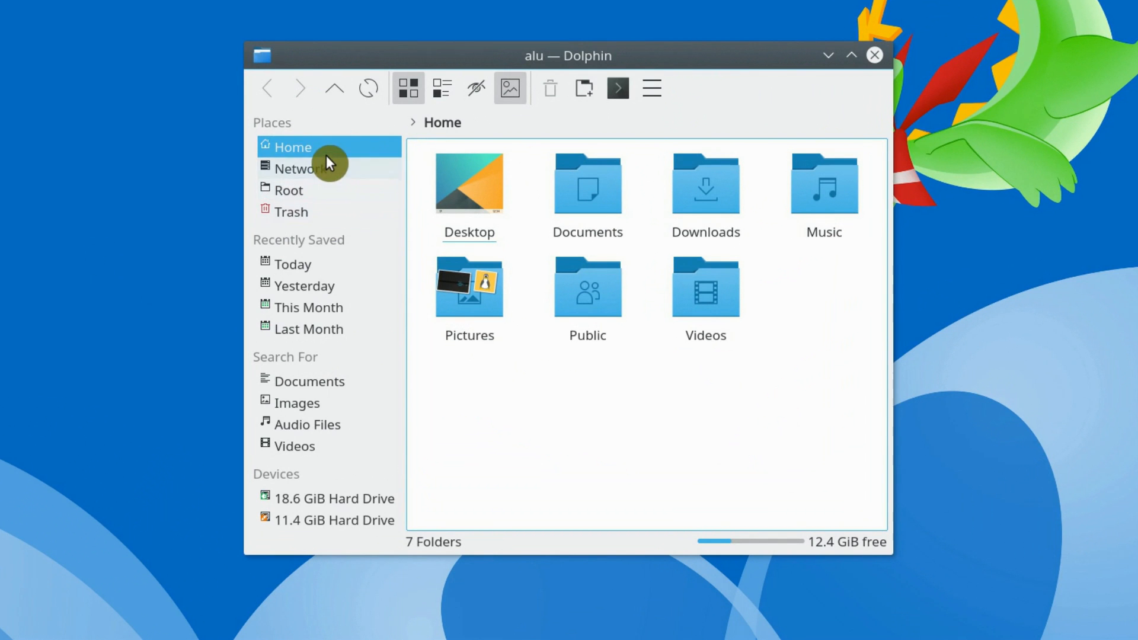
mouse_move(336, 212)
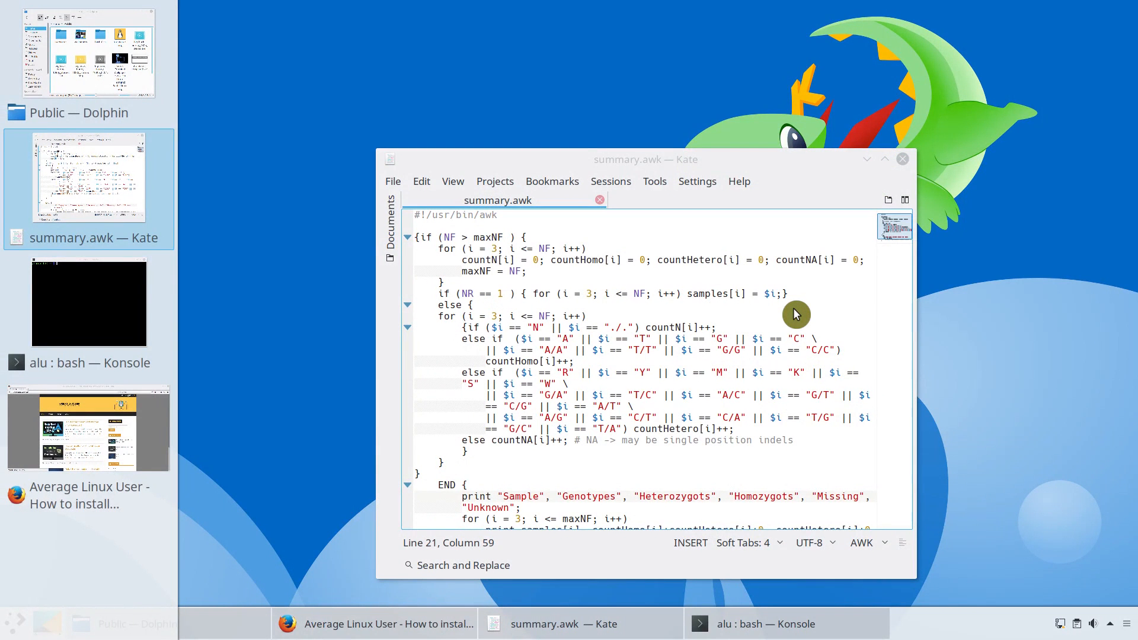
Step: Bring Konsole to the front from the taskbar, then switch to another open window
click(764, 624)
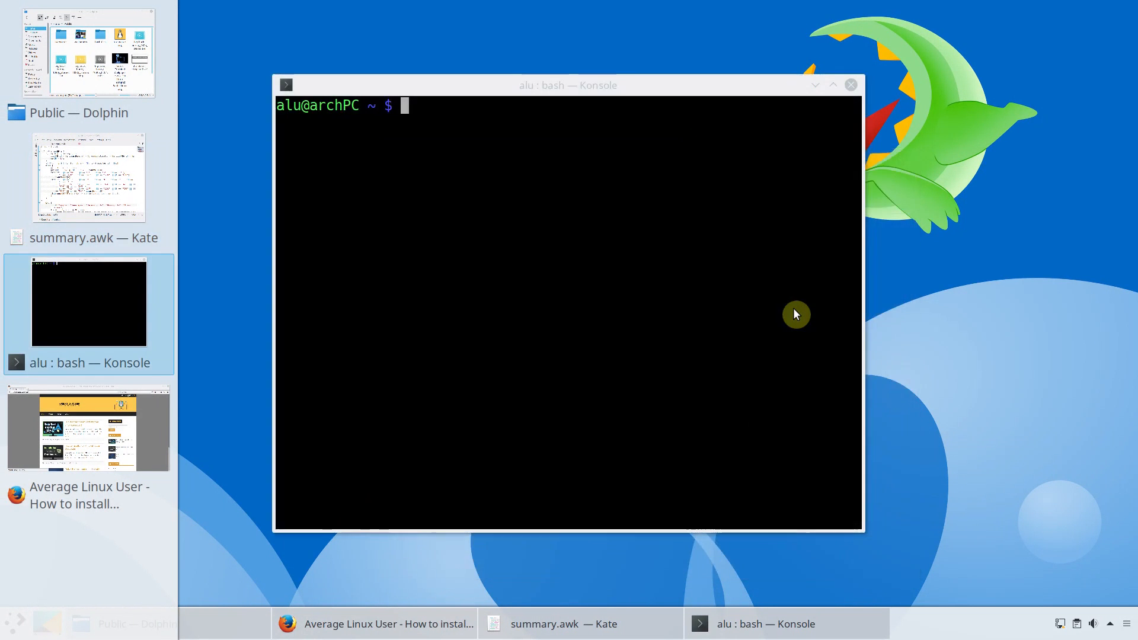
click(87, 52)
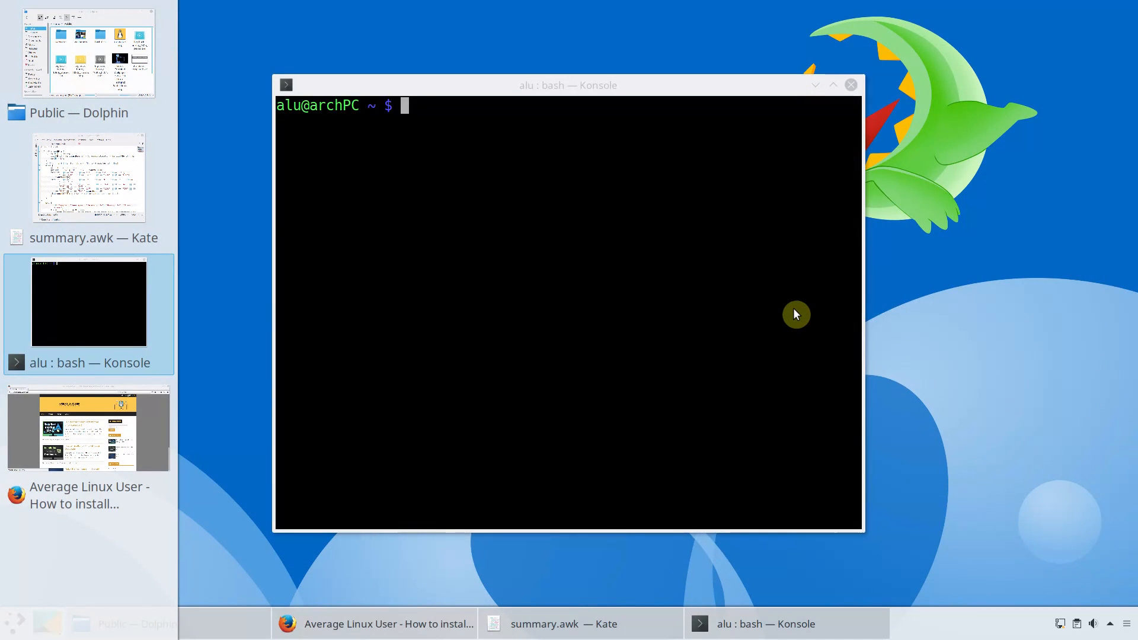
click(375, 624)
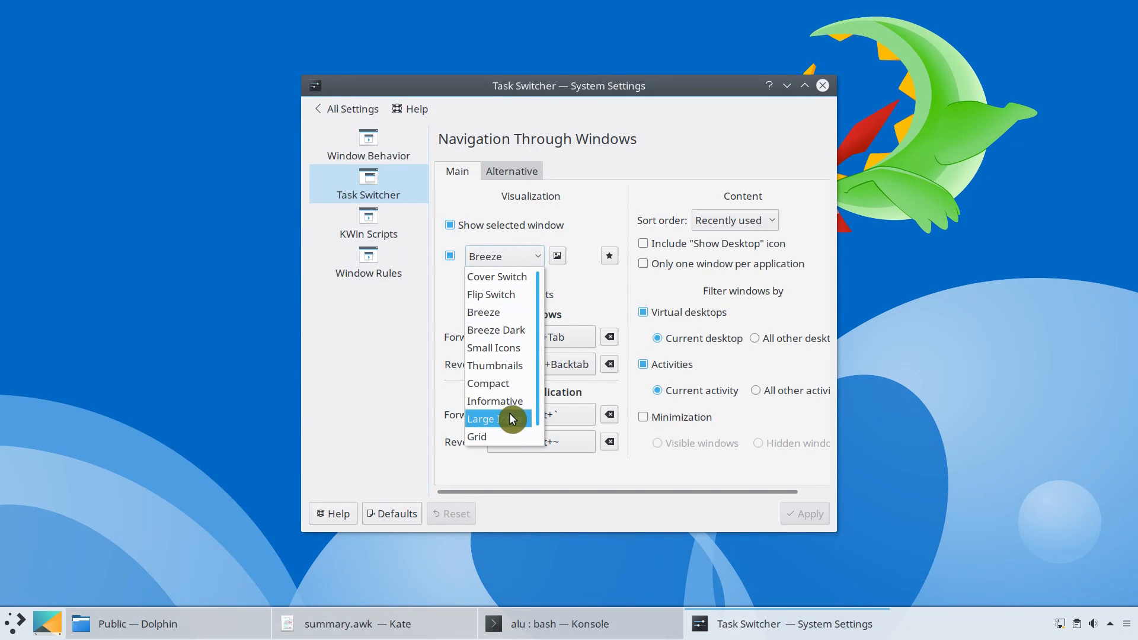
mouse_move(525, 400)
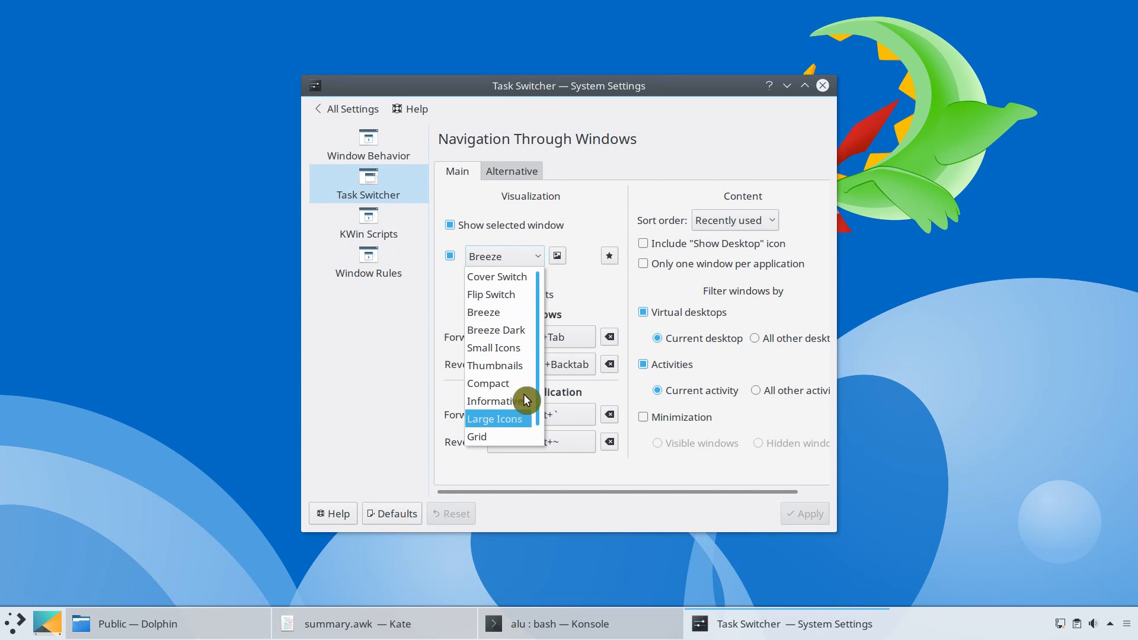
Step: Apply the Large Icons task switcher style and try it out with Alt+Tab
click(493, 419)
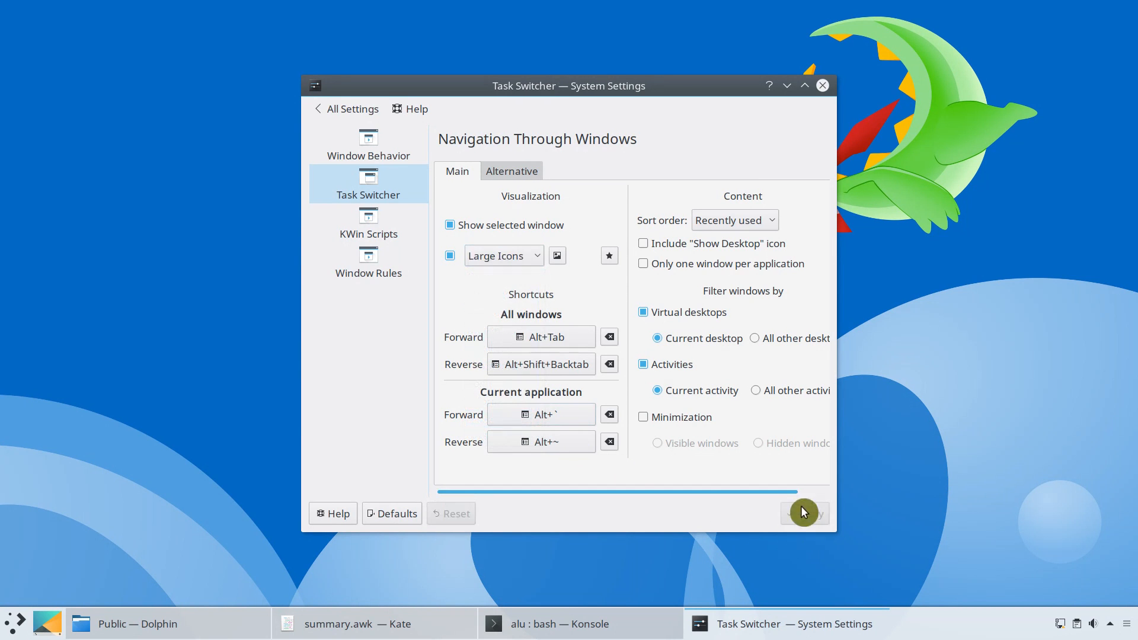
click(449, 225)
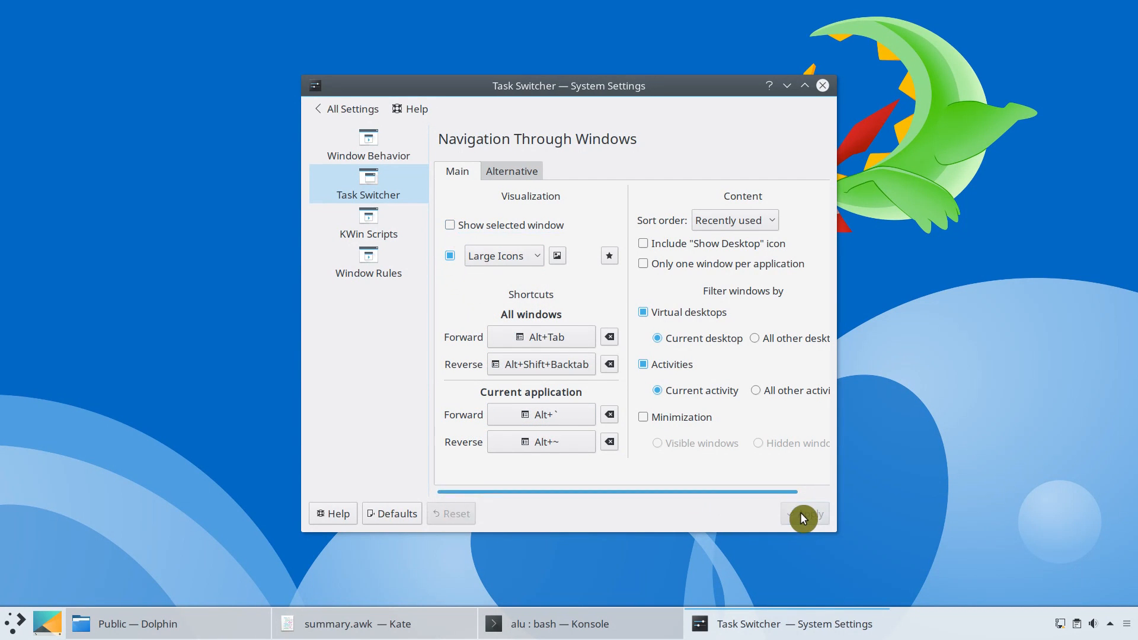
key(Alt+Tab)
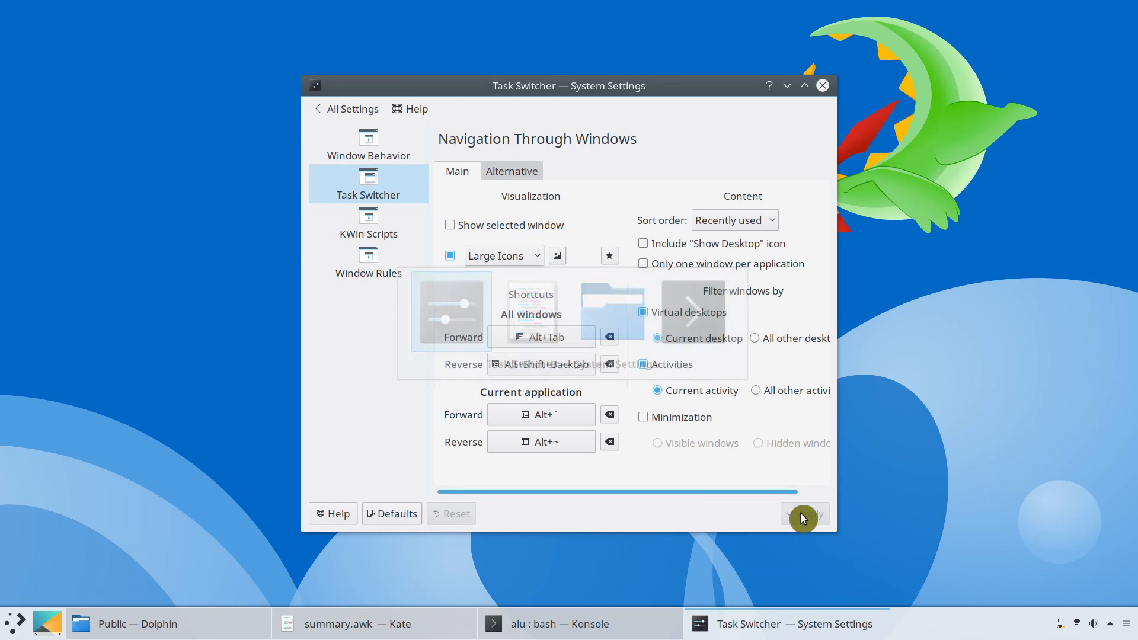
click(822, 85)
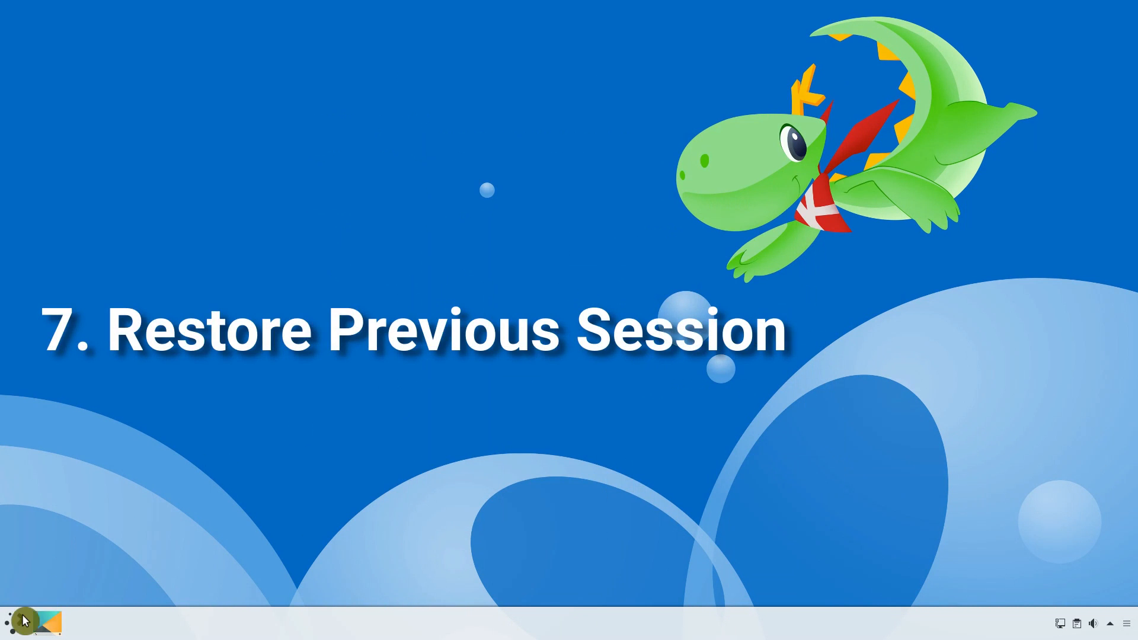
Step: Start a reboot from the launcher's Leave tab, cancel it, and reopen the launcher
click(26, 622)
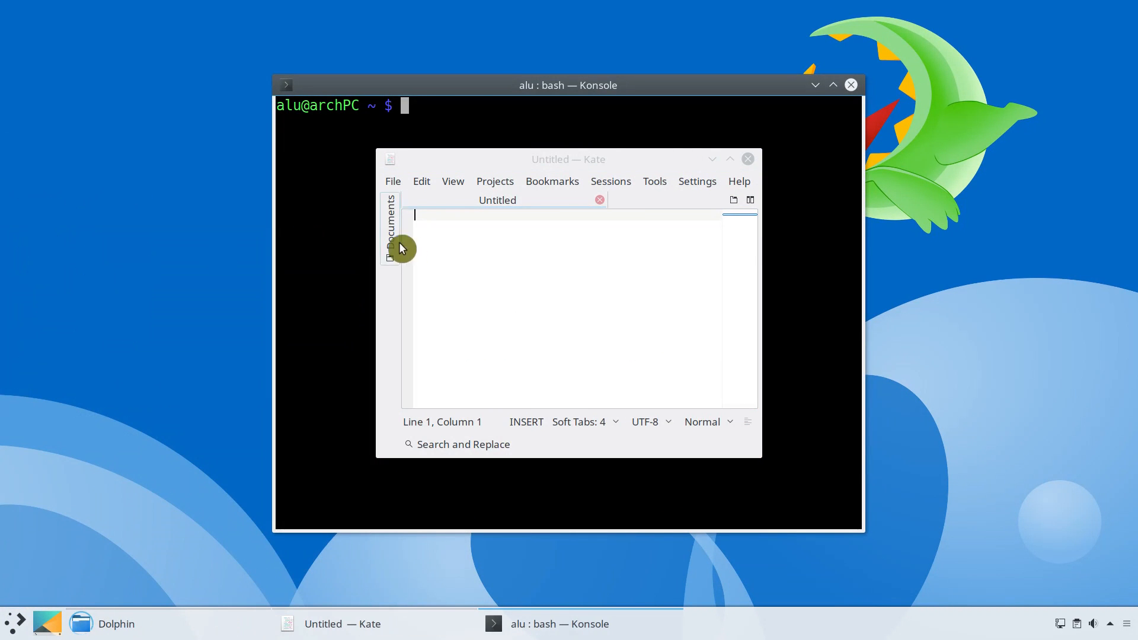
click(114, 624)
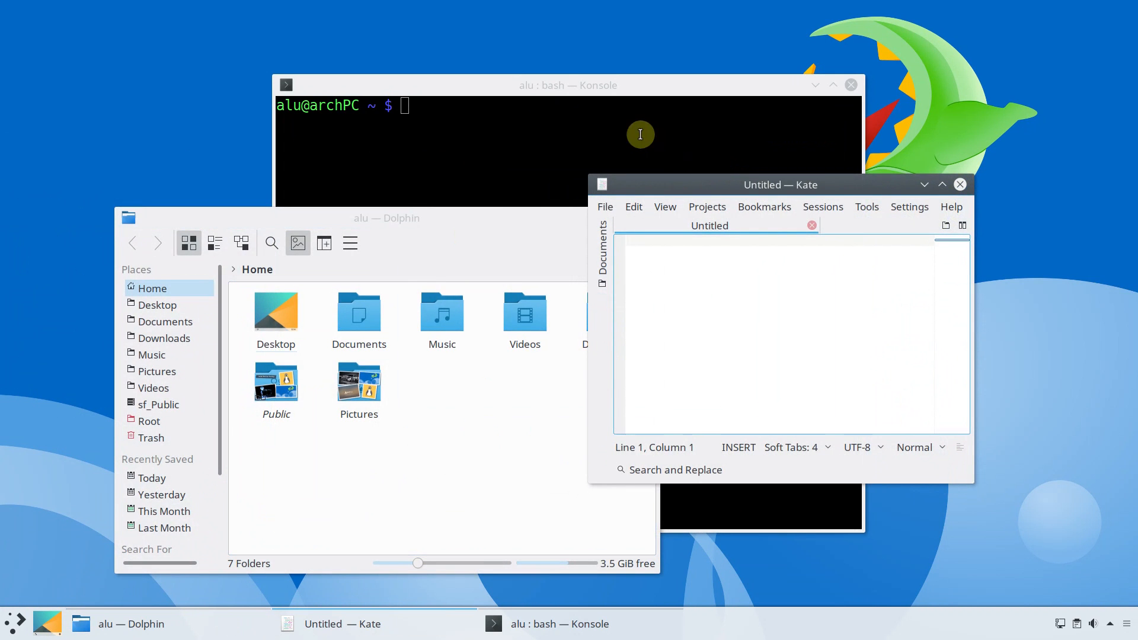
mouse_move(14, 624)
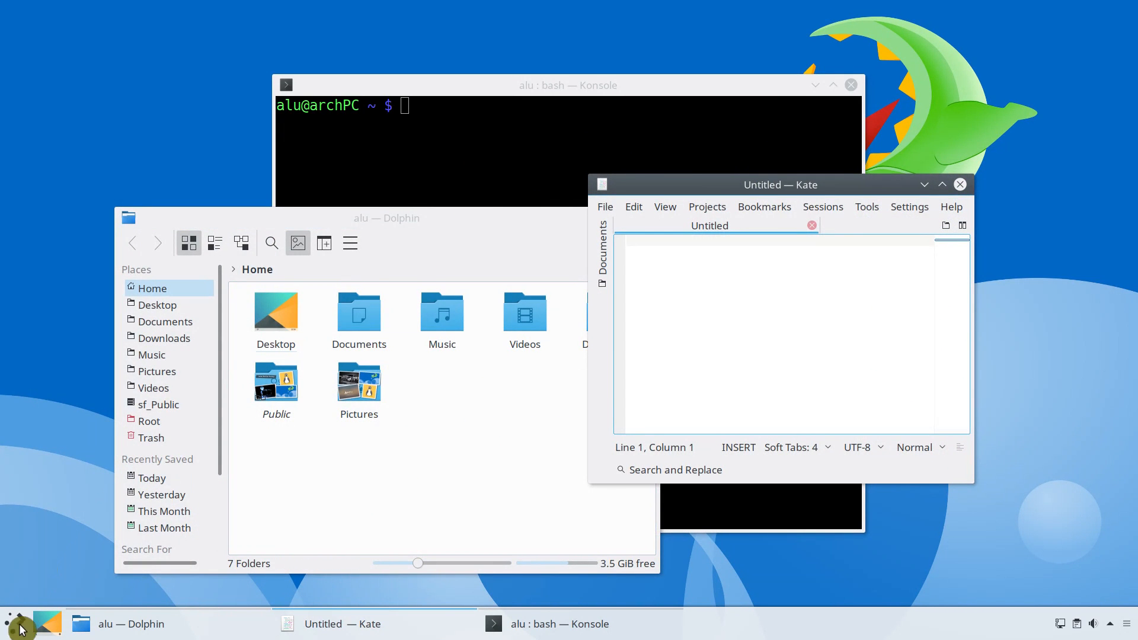
click(11, 624)
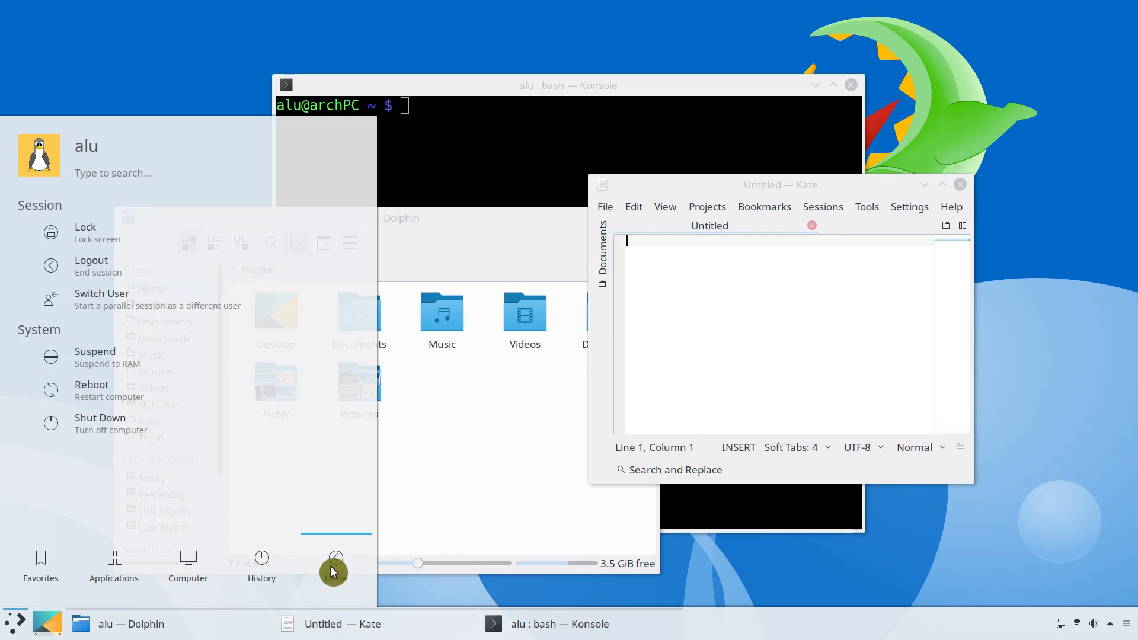
mouse_move(212, 401)
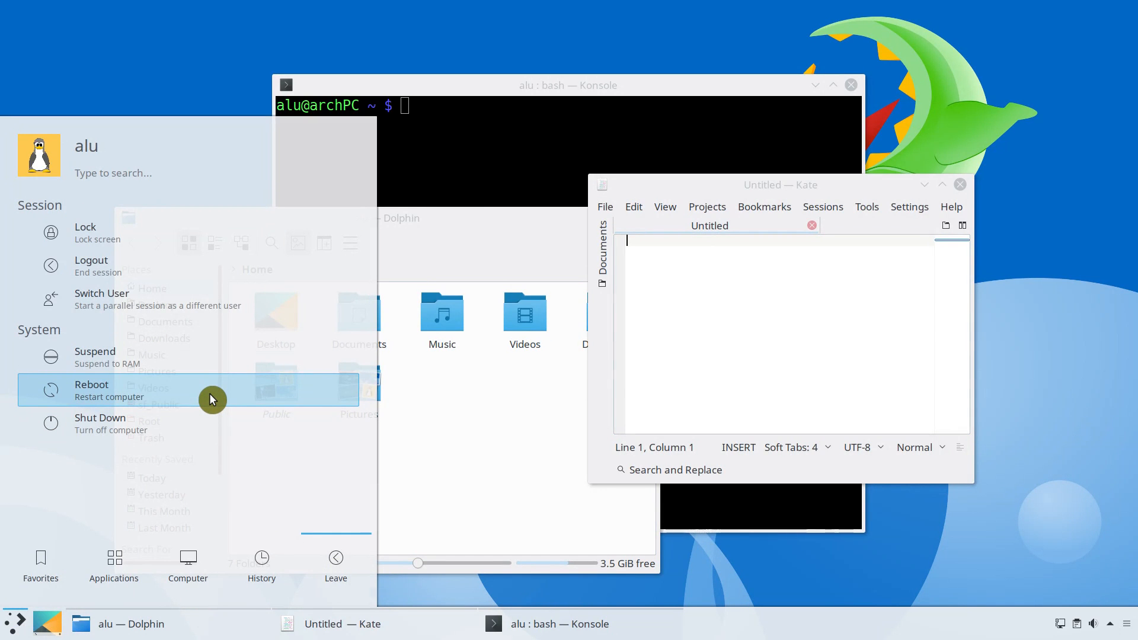
click(91, 388)
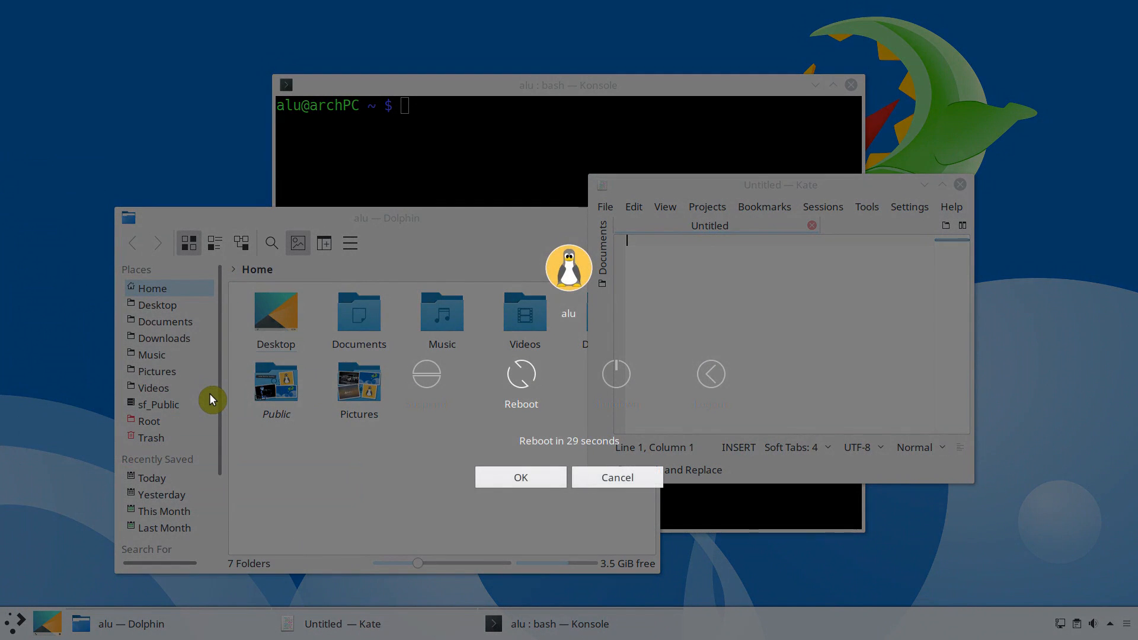
click(615, 477)
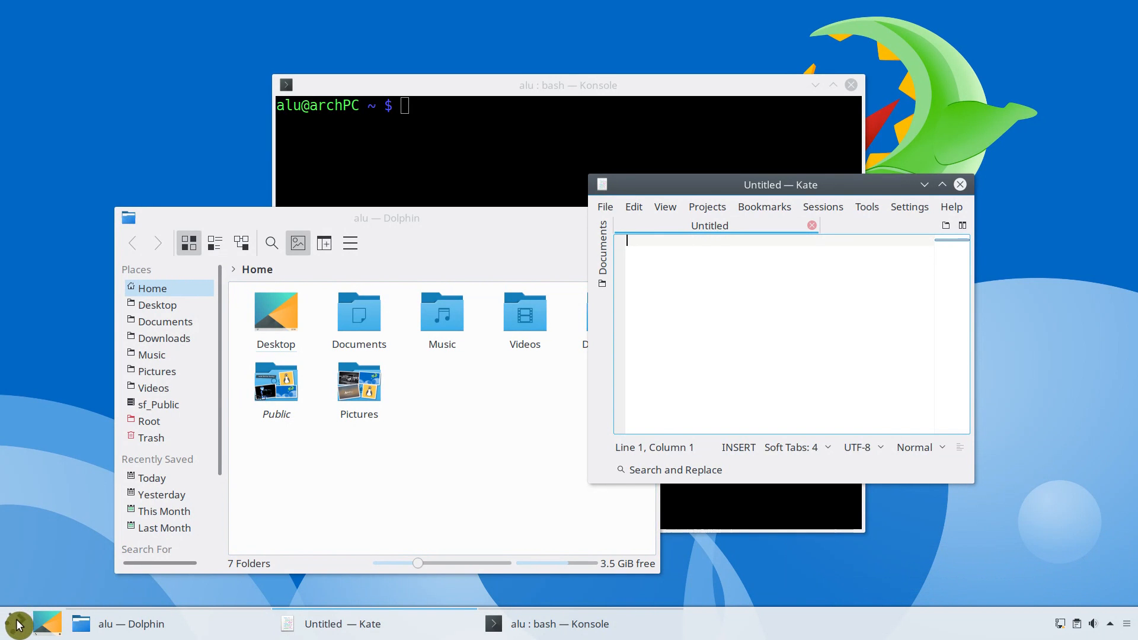
click(14, 623)
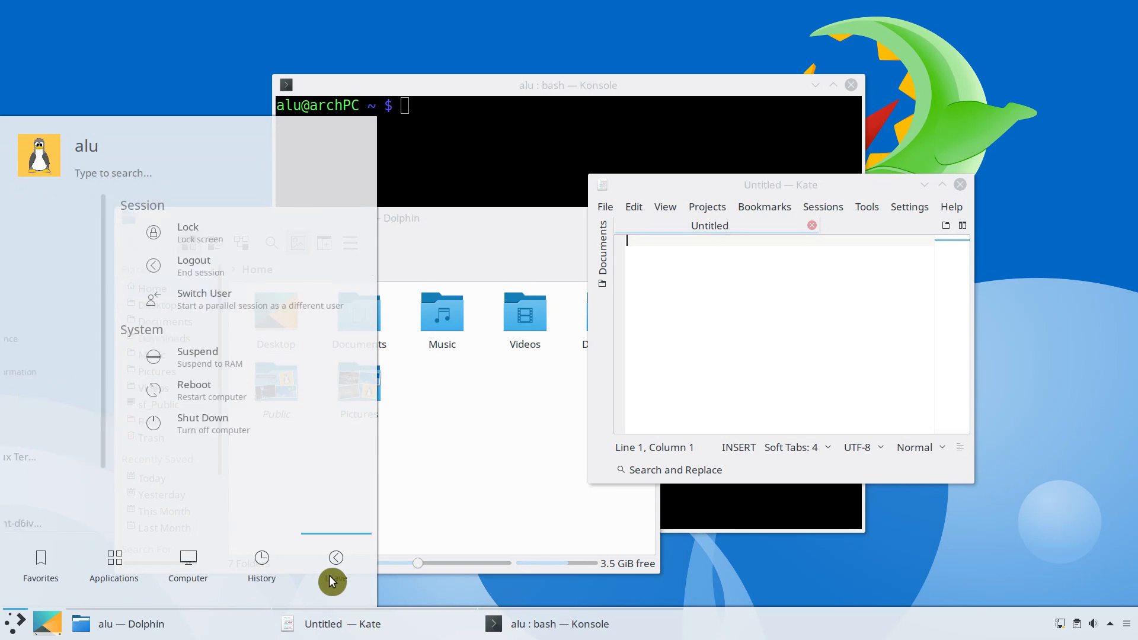
mouse_move(193, 363)
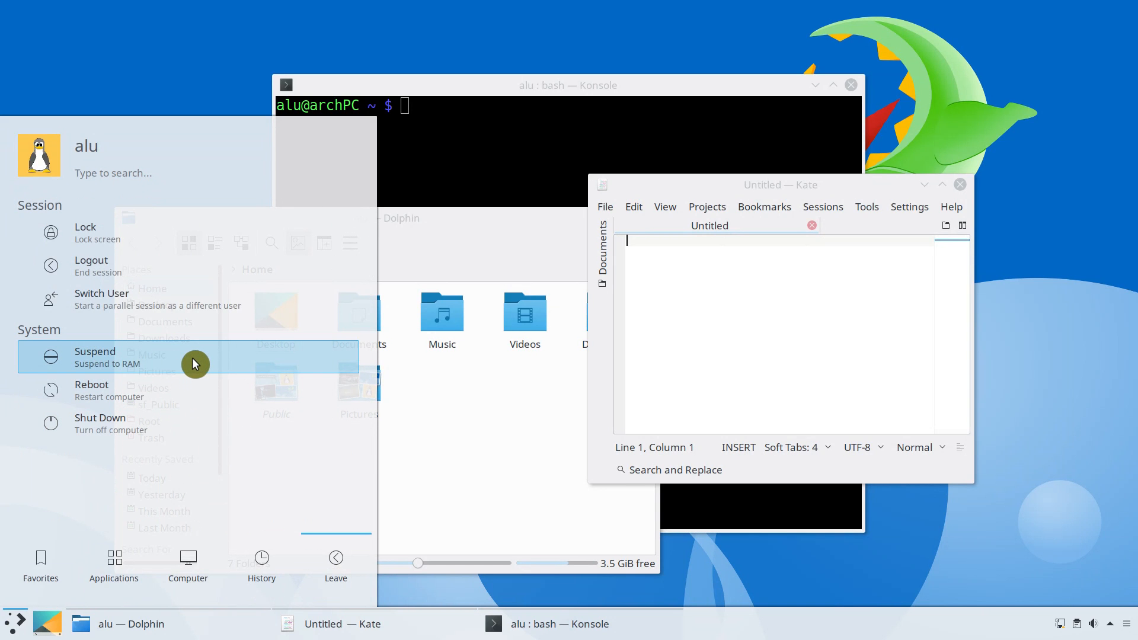
mouse_move(195, 364)
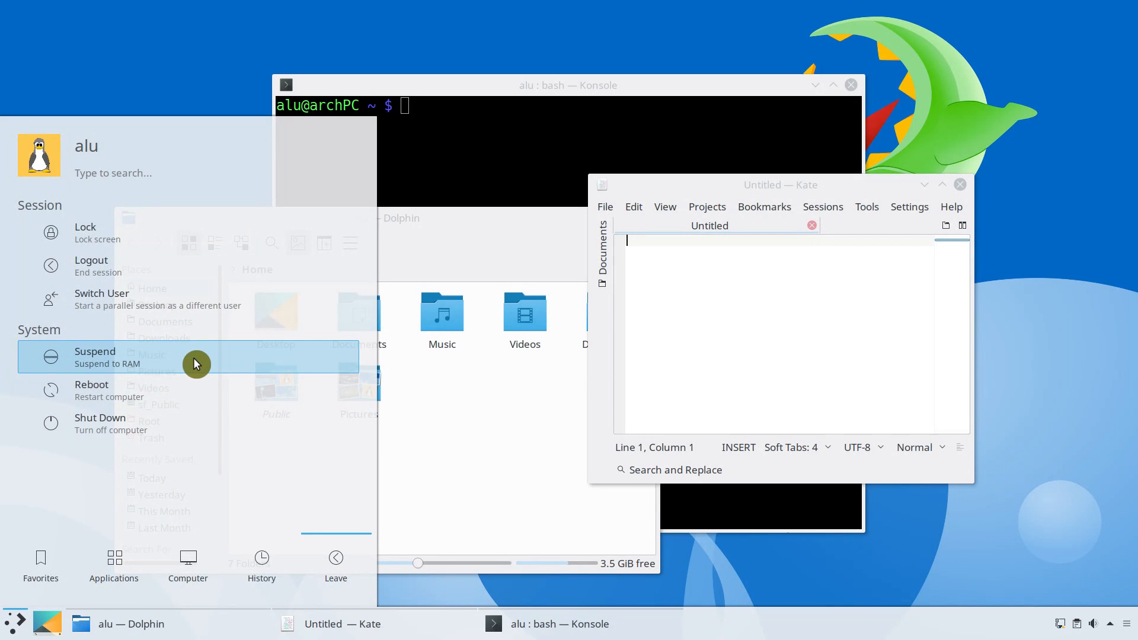
Step: Find System Settings via 'sett' and set Desktop Session to Start with an empty session
text(sett)
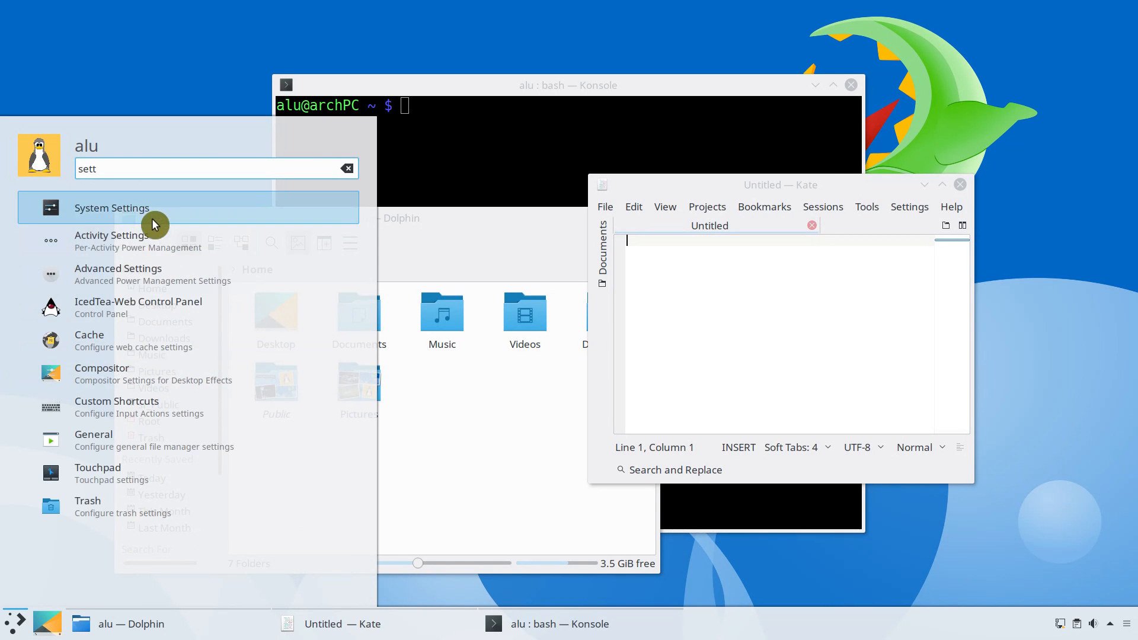
click(112, 207)
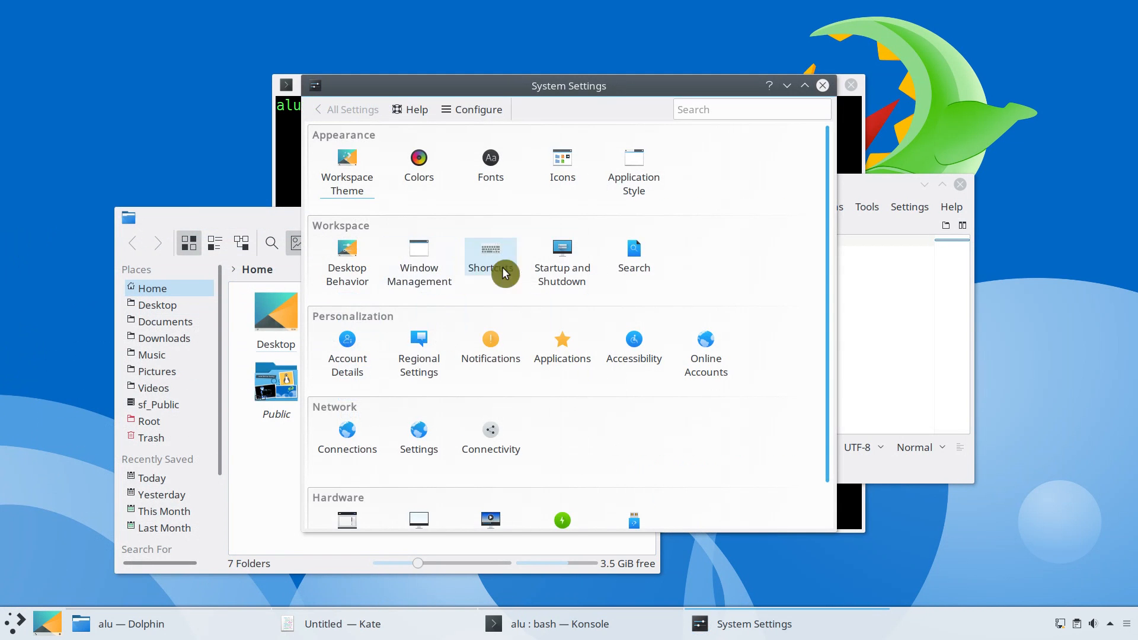
click(562, 262)
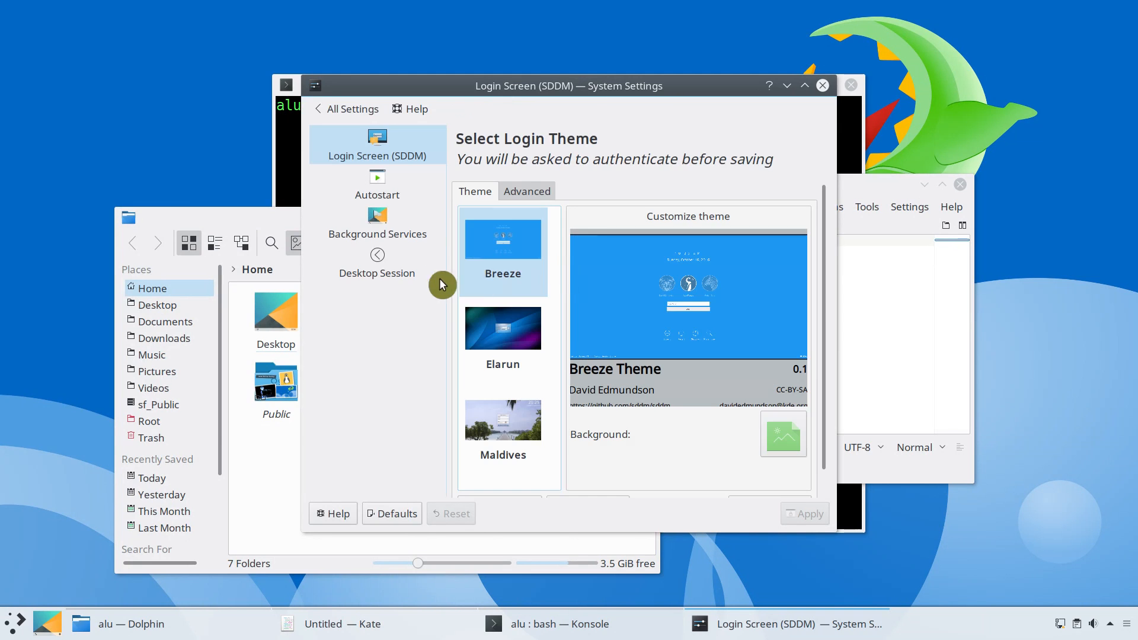
click(377, 261)
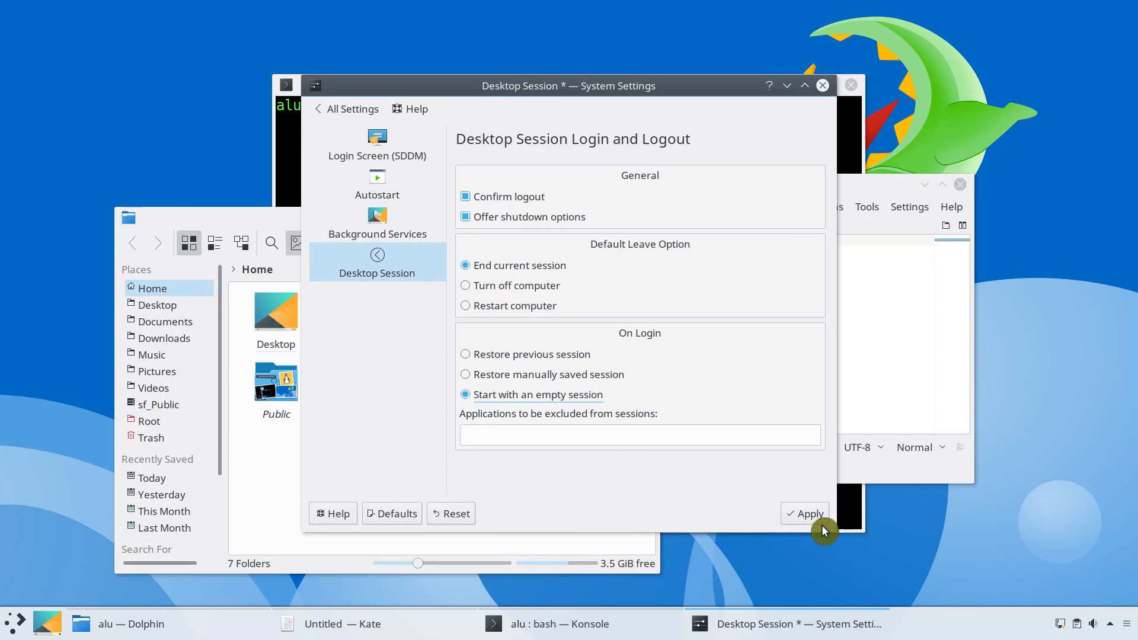
click(11, 623)
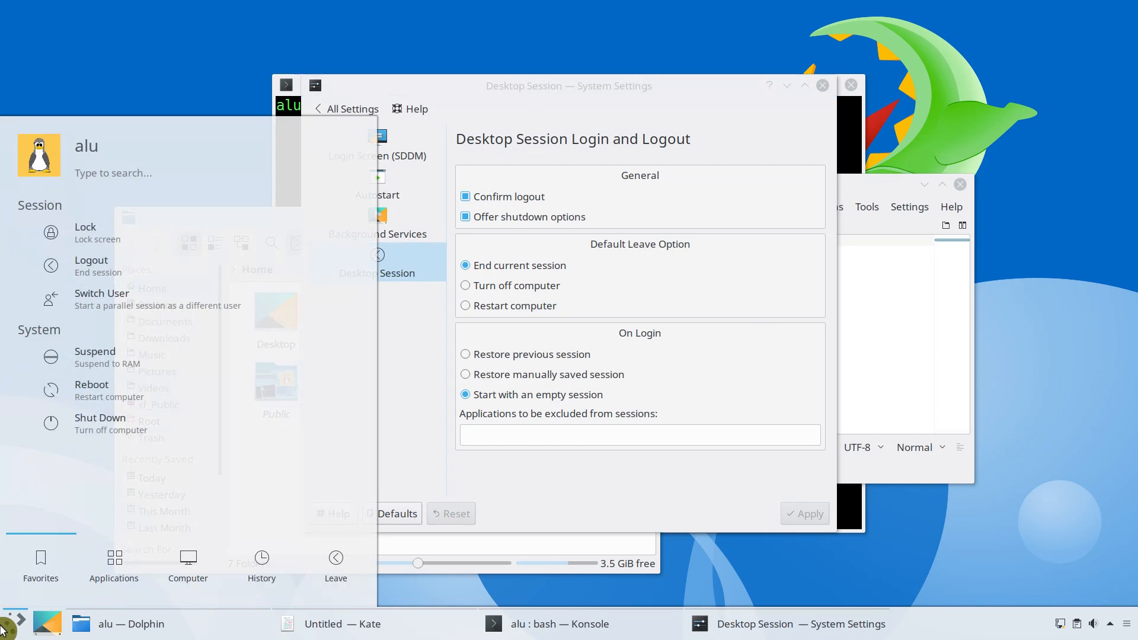